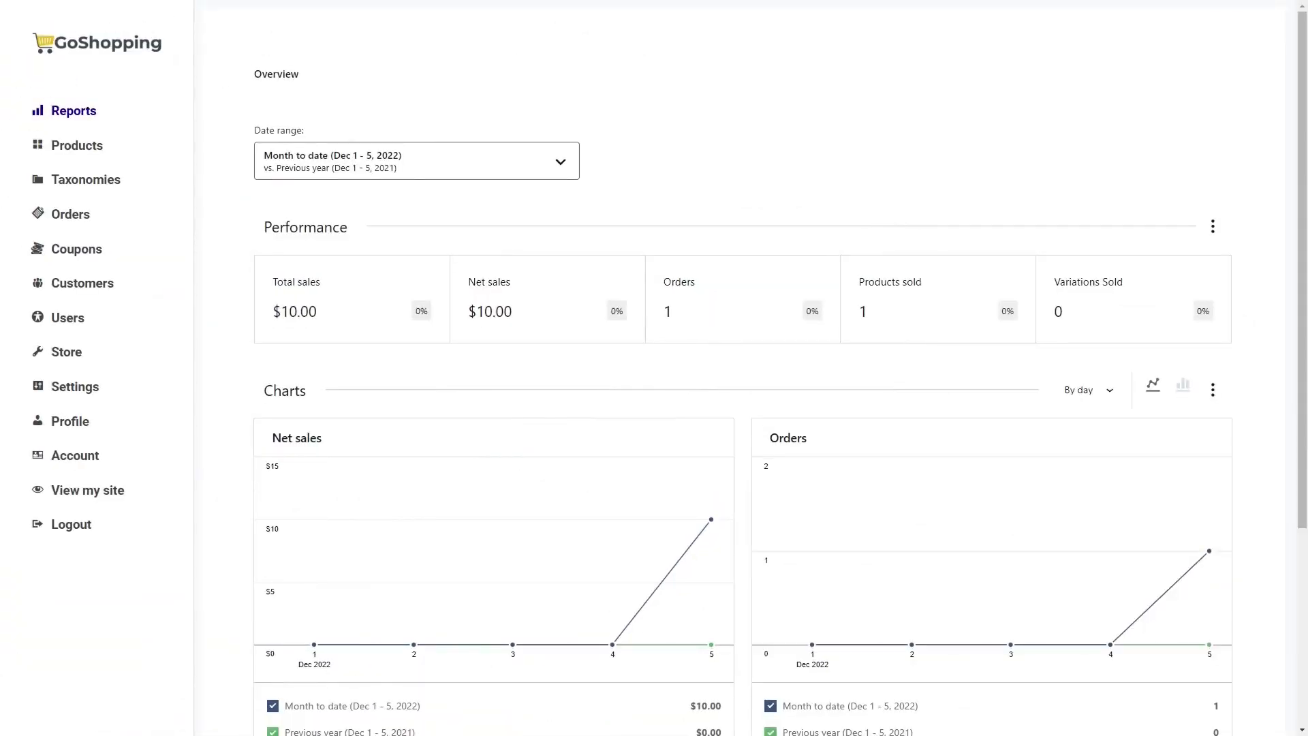
Step: Browse the store's Products, Orders, Payments settings and Account pages from the dashboard sidebar
{"action": "left_click", "coordinate": [78, 144]}
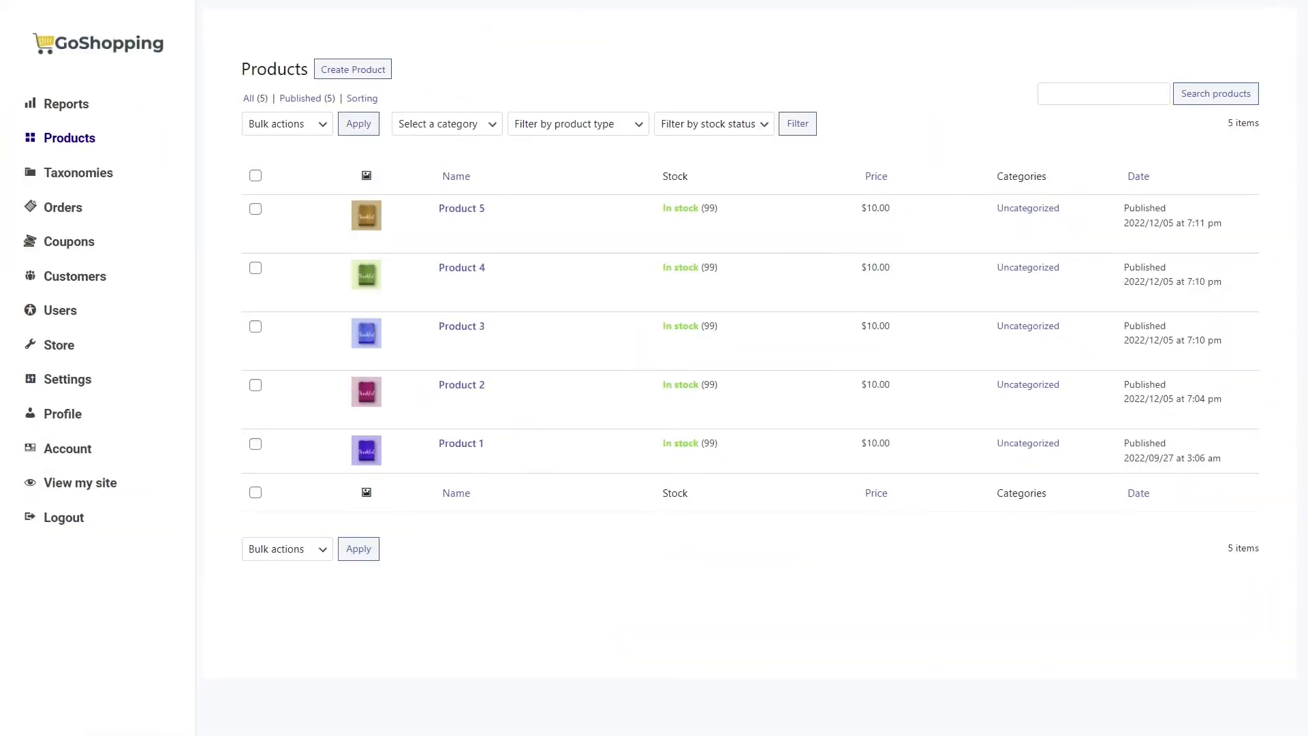
{"action": "left_click", "coordinate": [69, 214]}
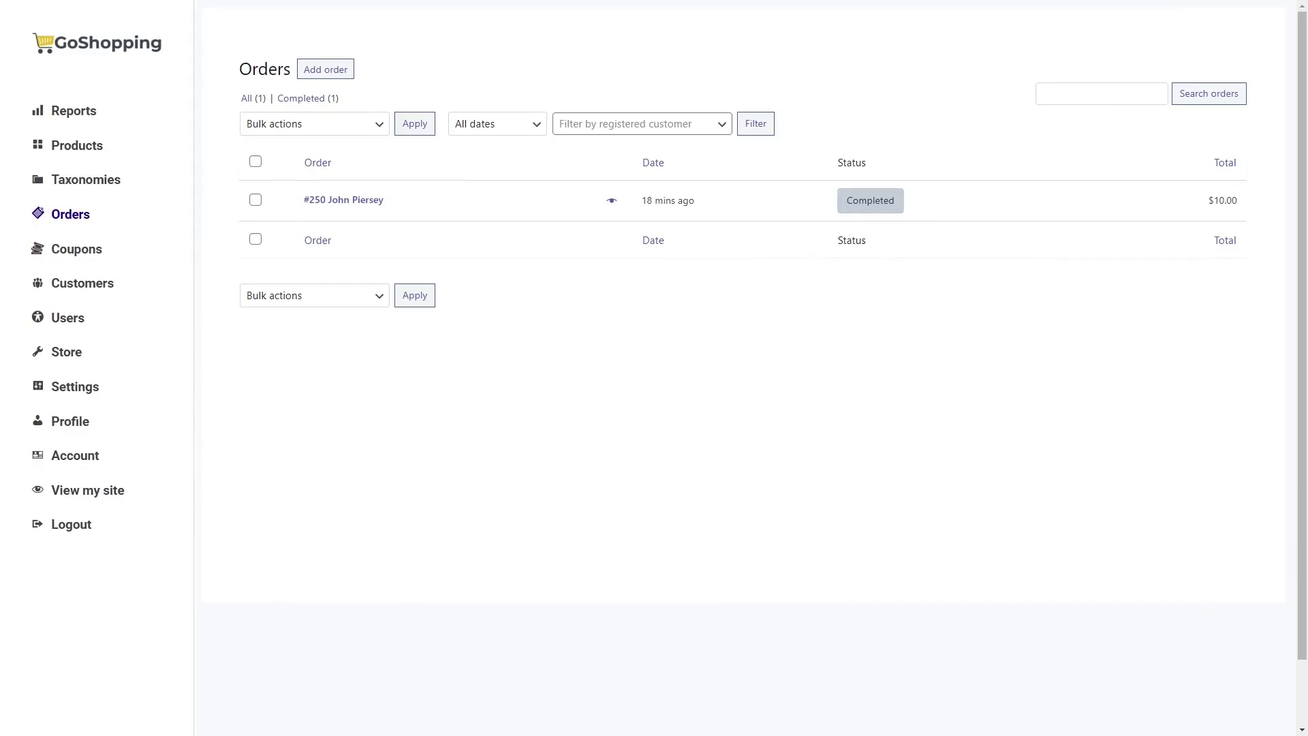
{"action": "left_click", "coordinate": [83, 284]}
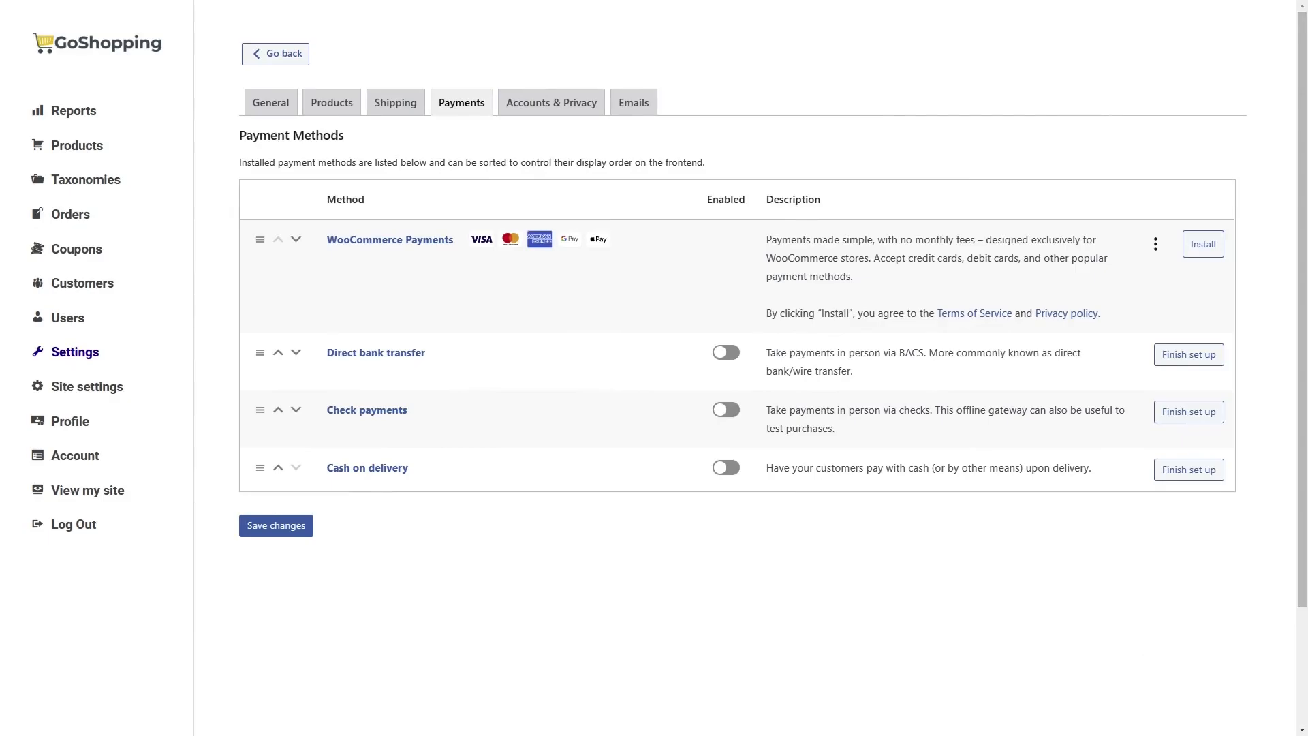
{"action": "left_click", "coordinate": [73, 455]}
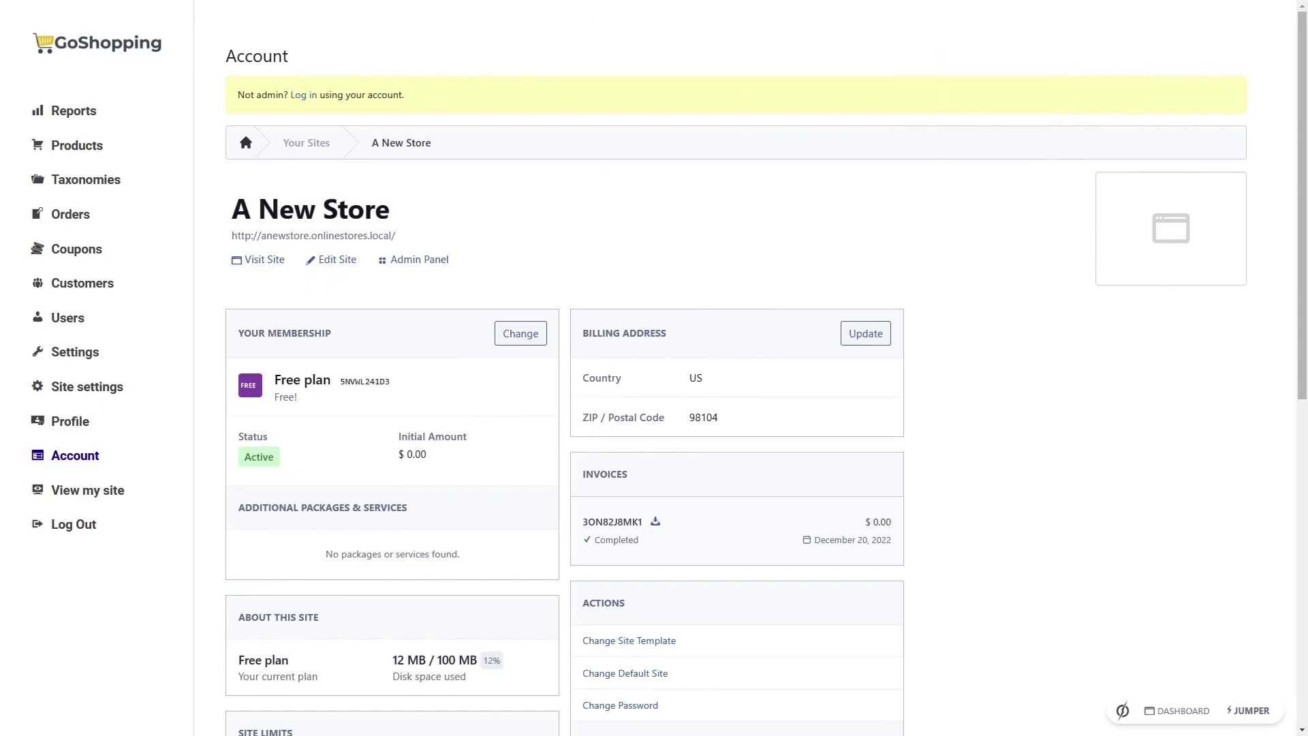
{"action": "left_click", "coordinate": [77, 351]}
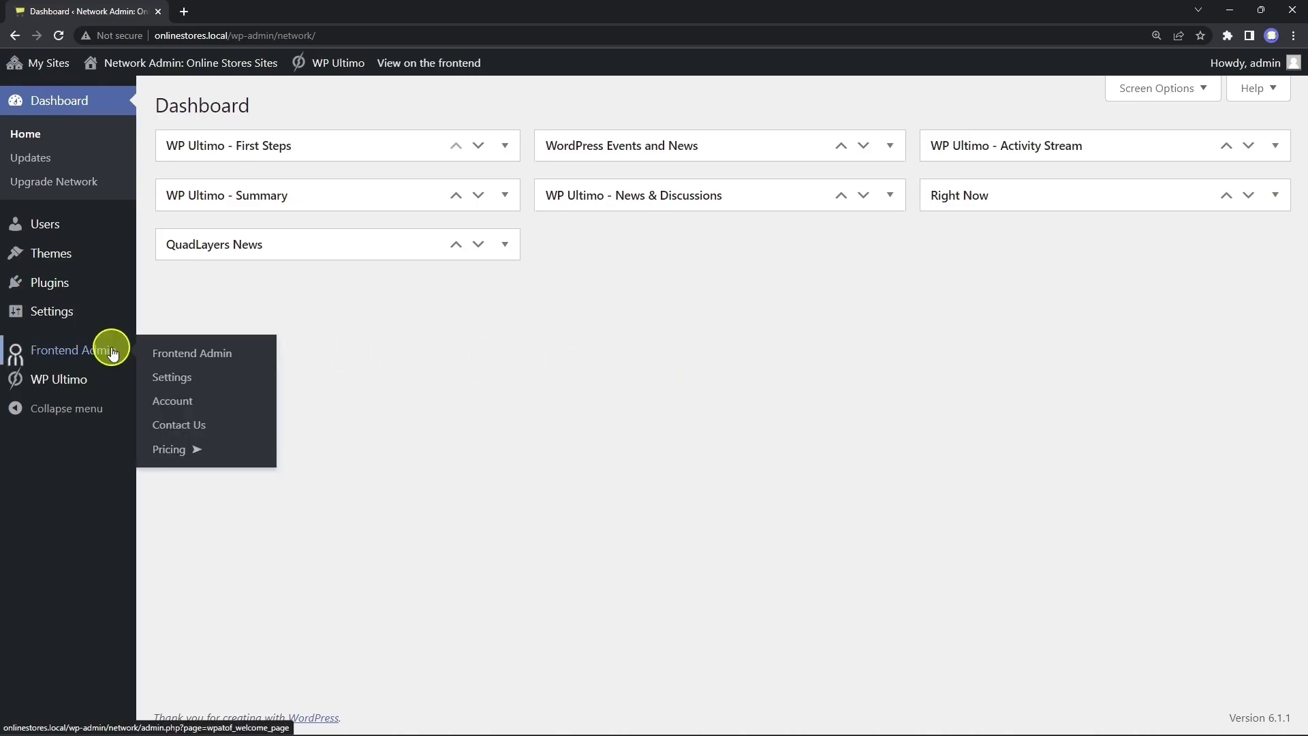
Step: Show the Access restrictions section of Frontend Admin settings, highlighting the allowed wp-admin pages heading
{"action": "left_click", "coordinate": [172, 377]}
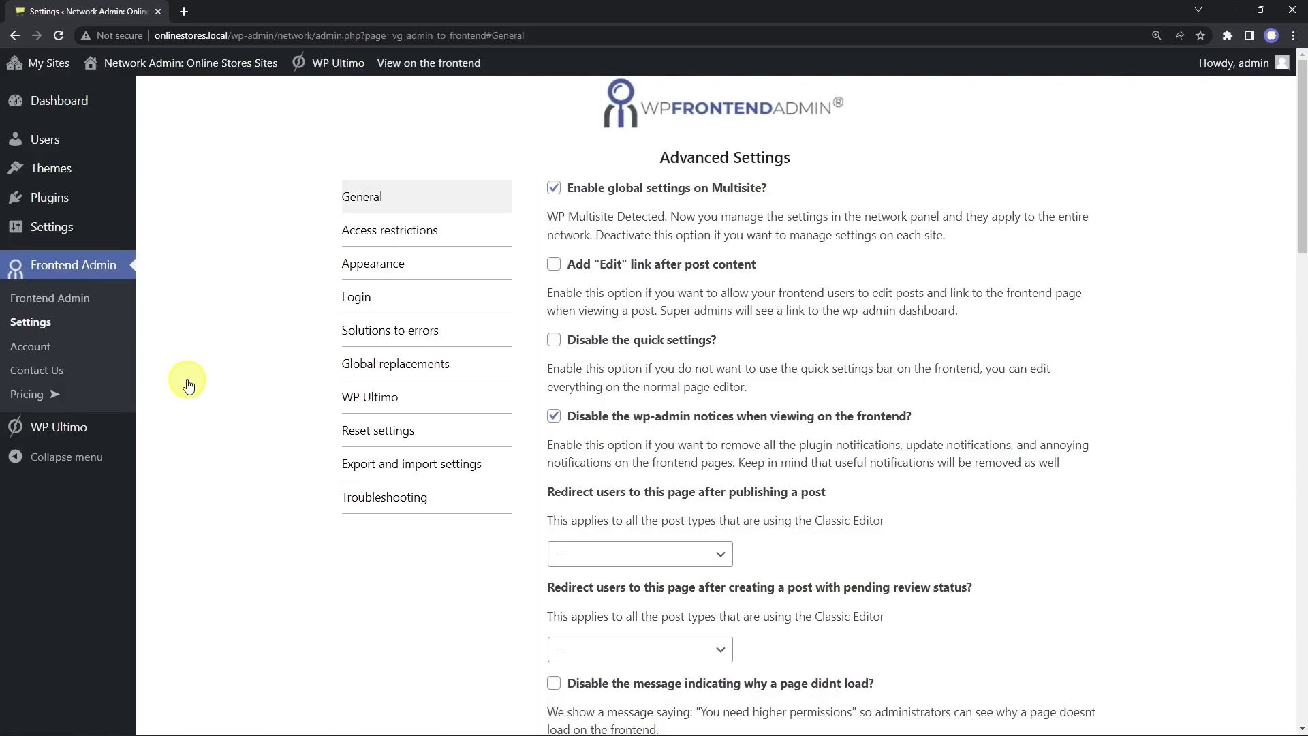
{"action": "left_click", "coordinate": [388, 230]}
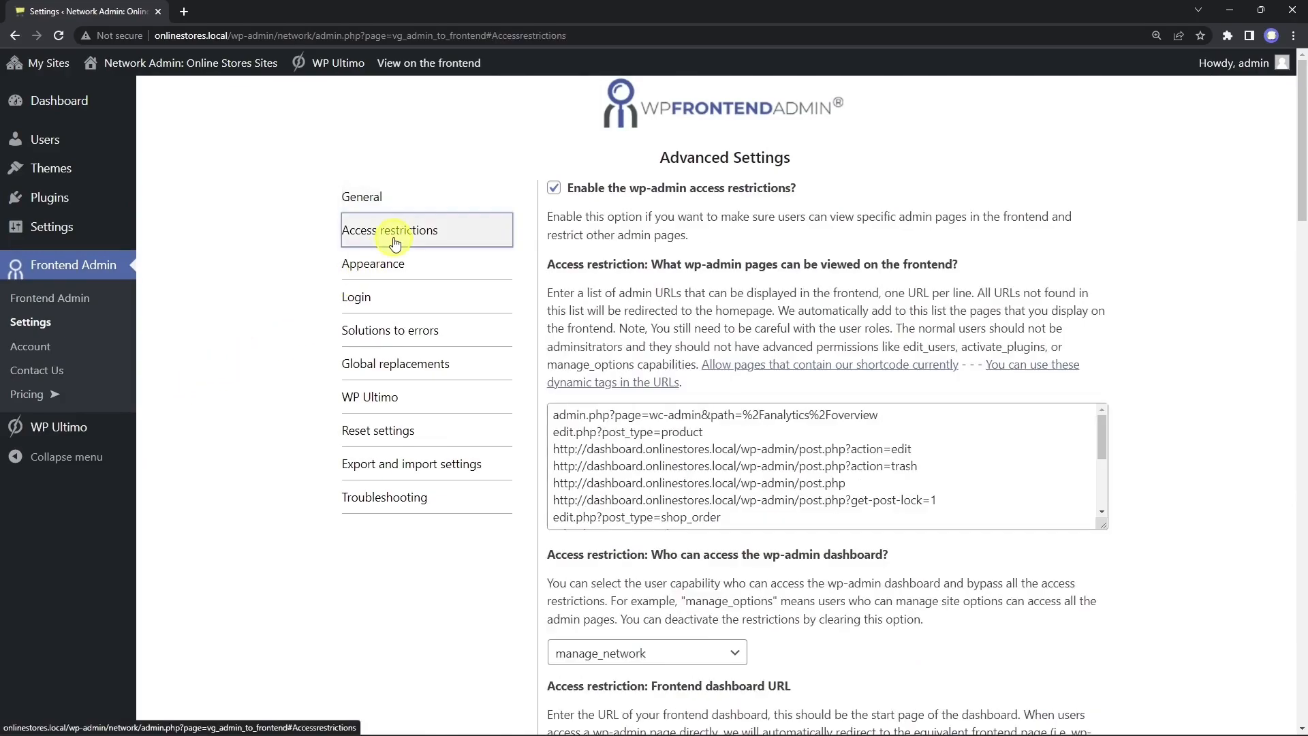
{"action": "mouse_move", "coordinate": [545, 263]}
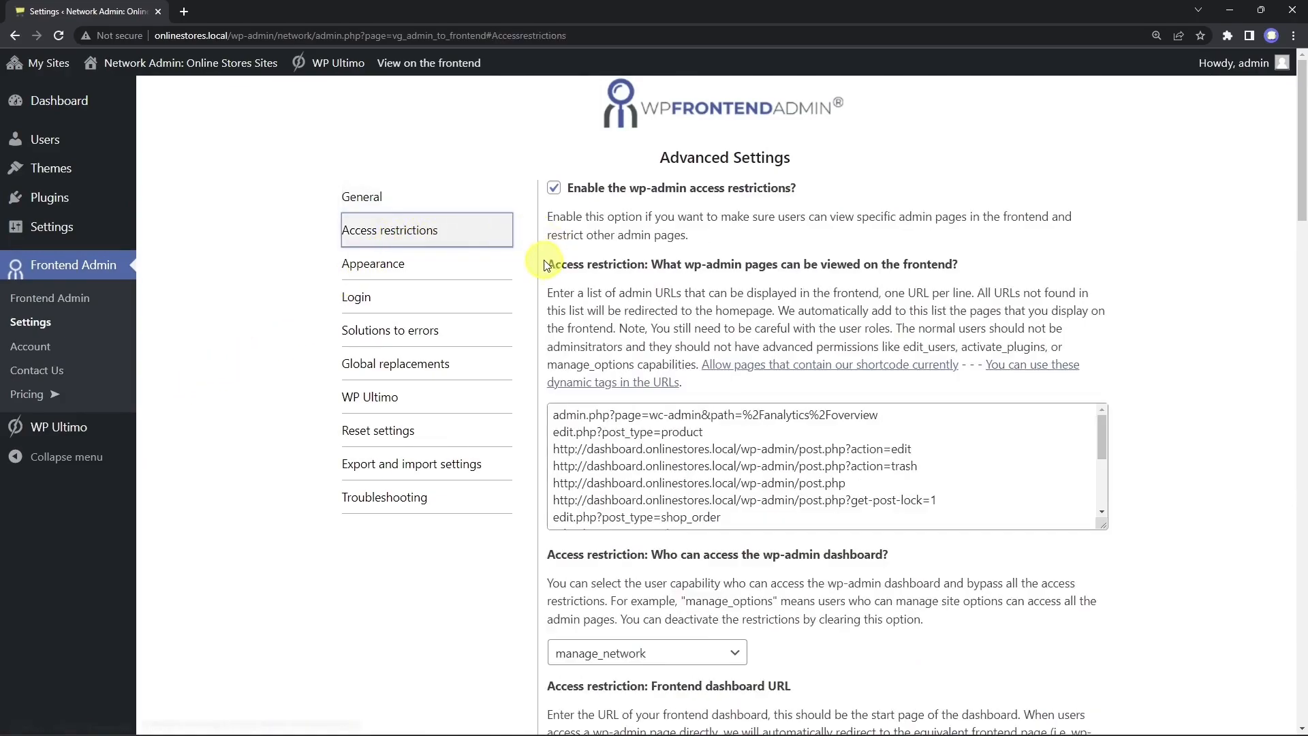
{"action": "triple_click", "coordinate": [750, 263]}
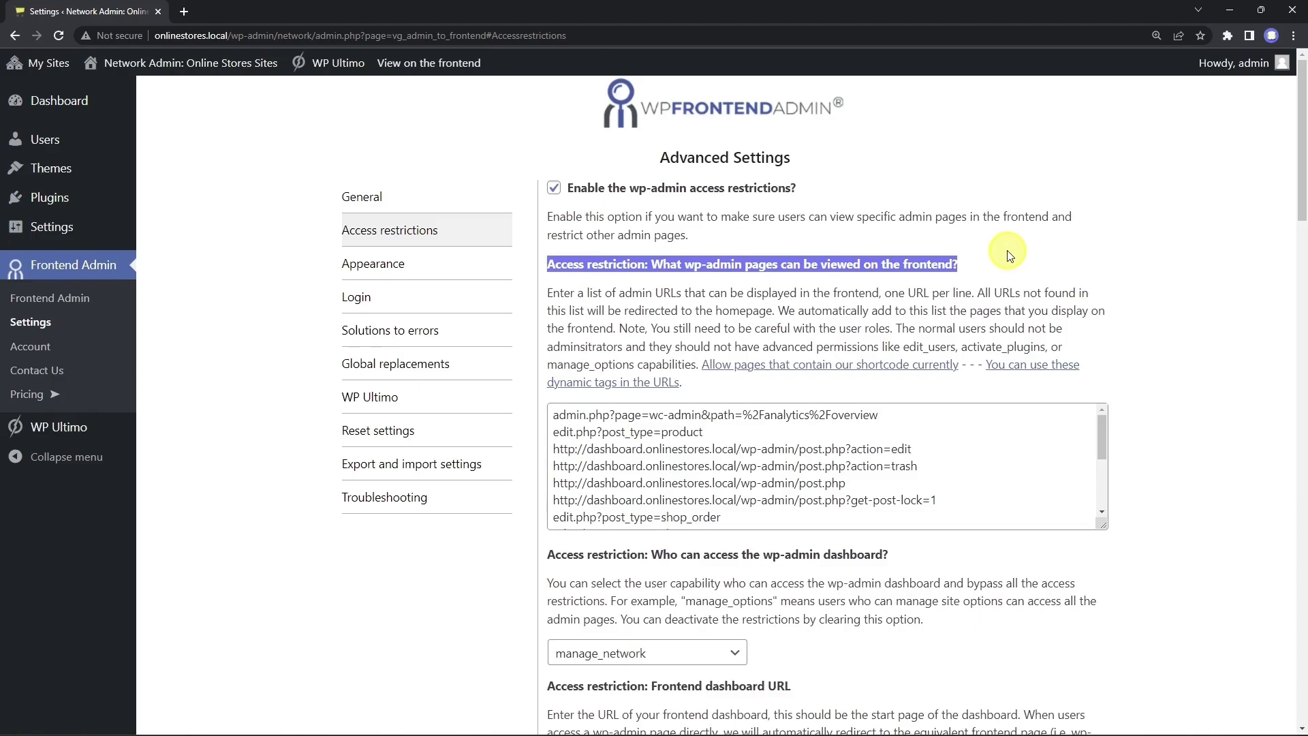
Step: Save the access restrictions with users, settings, profile and account pages allowed on the frontend
{"action": "scroll", "scroll_direction": "down", "scroll_amount": 3}
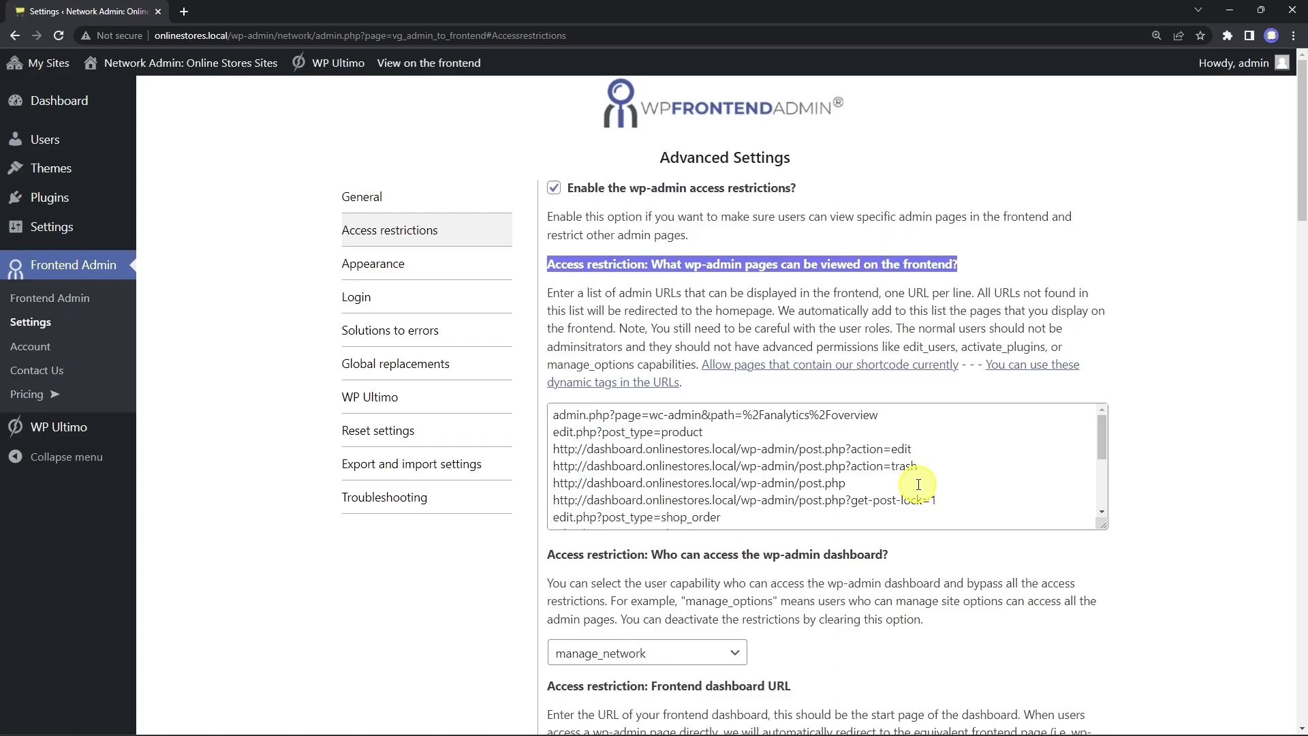
{"action": "scroll", "scroll_direction": "down", "scroll_amount": 3}
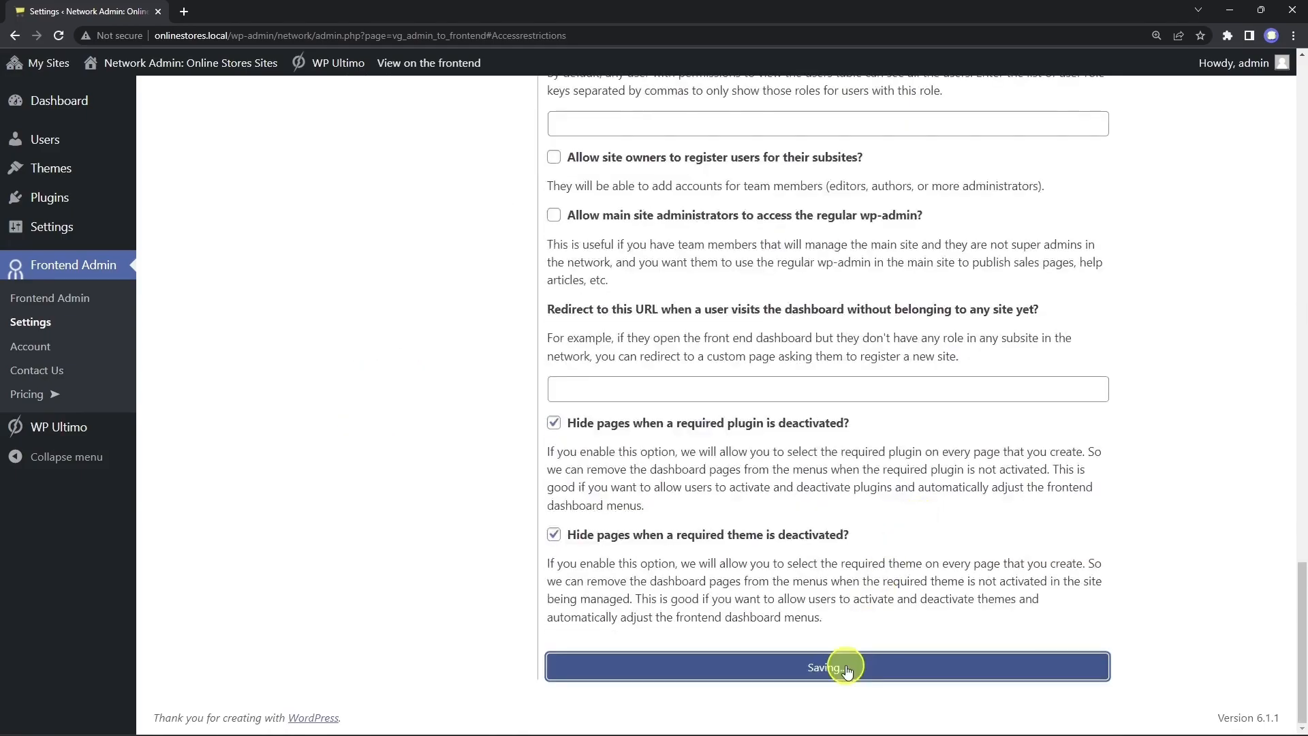
{"action": "left_click", "coordinate": [825, 666]}
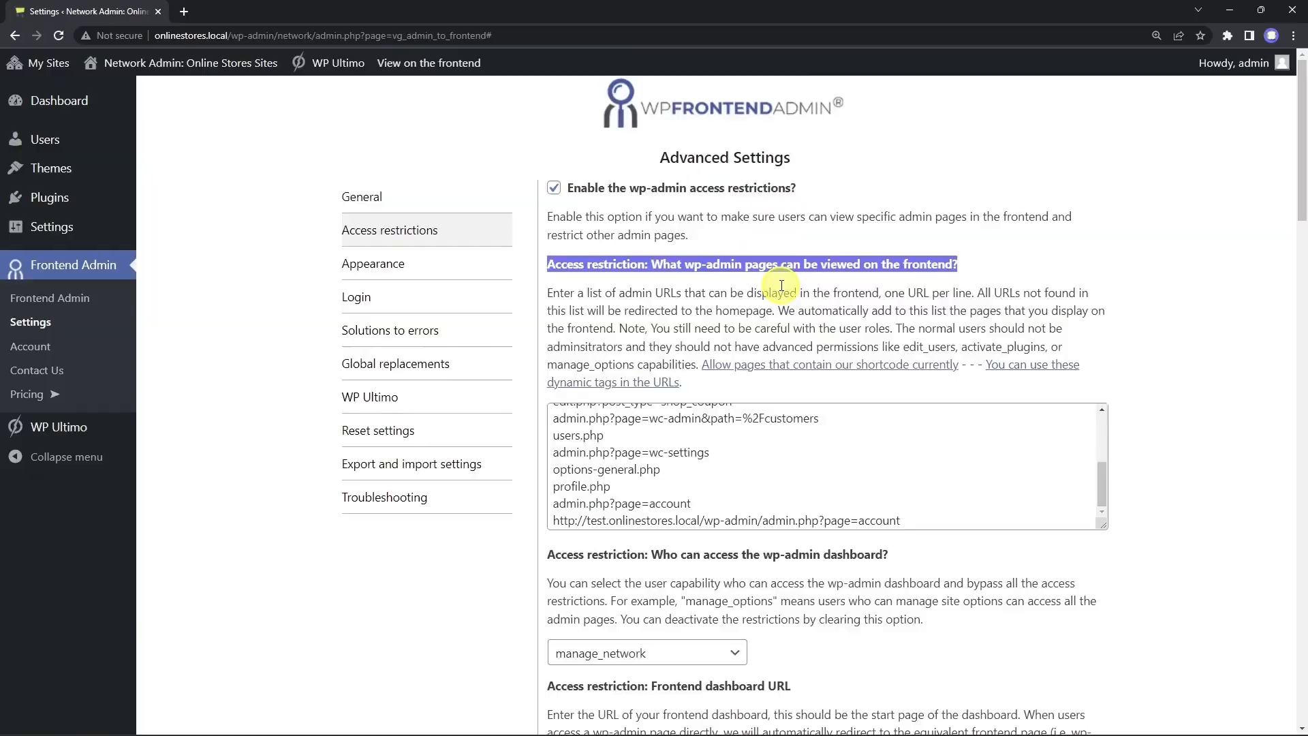
Step: From the GoShopping home page, go through Login to Create an Account and reach the plan list
{"action": "left_click", "coordinate": [427, 63]}
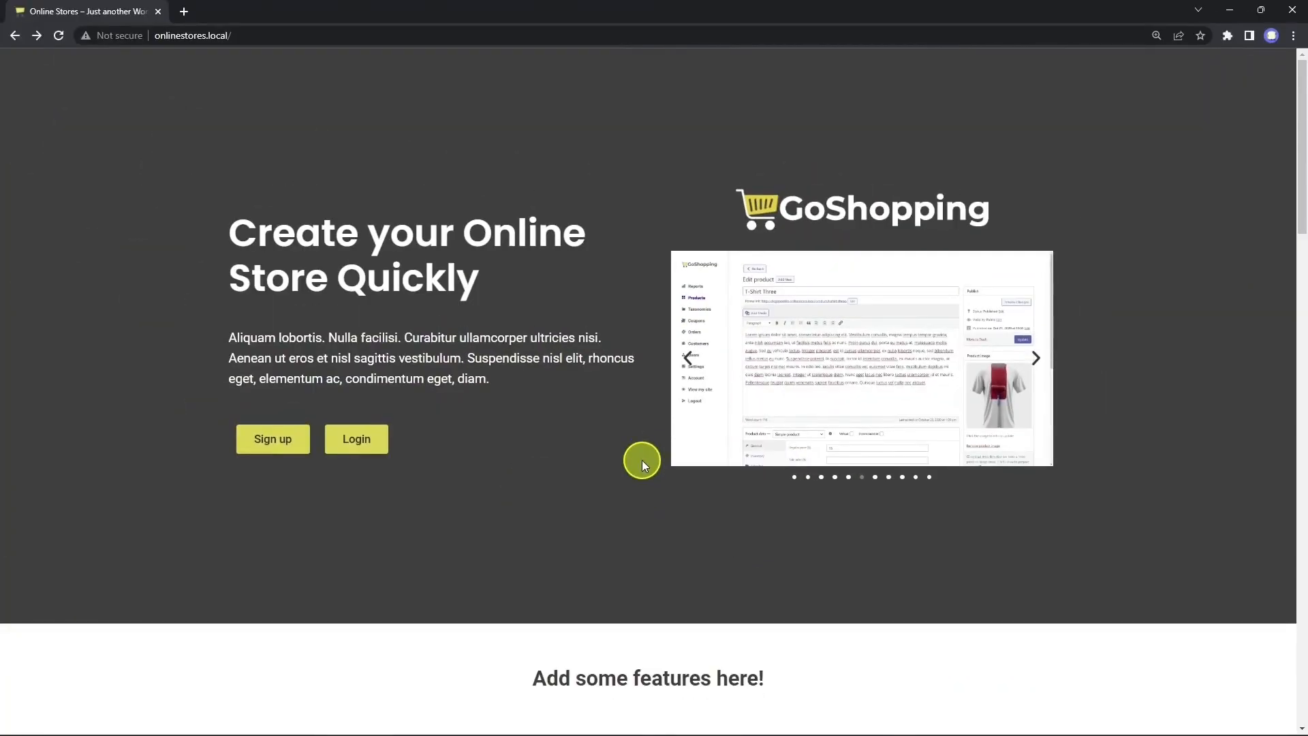
{"action": "left_click", "coordinate": [356, 438]}
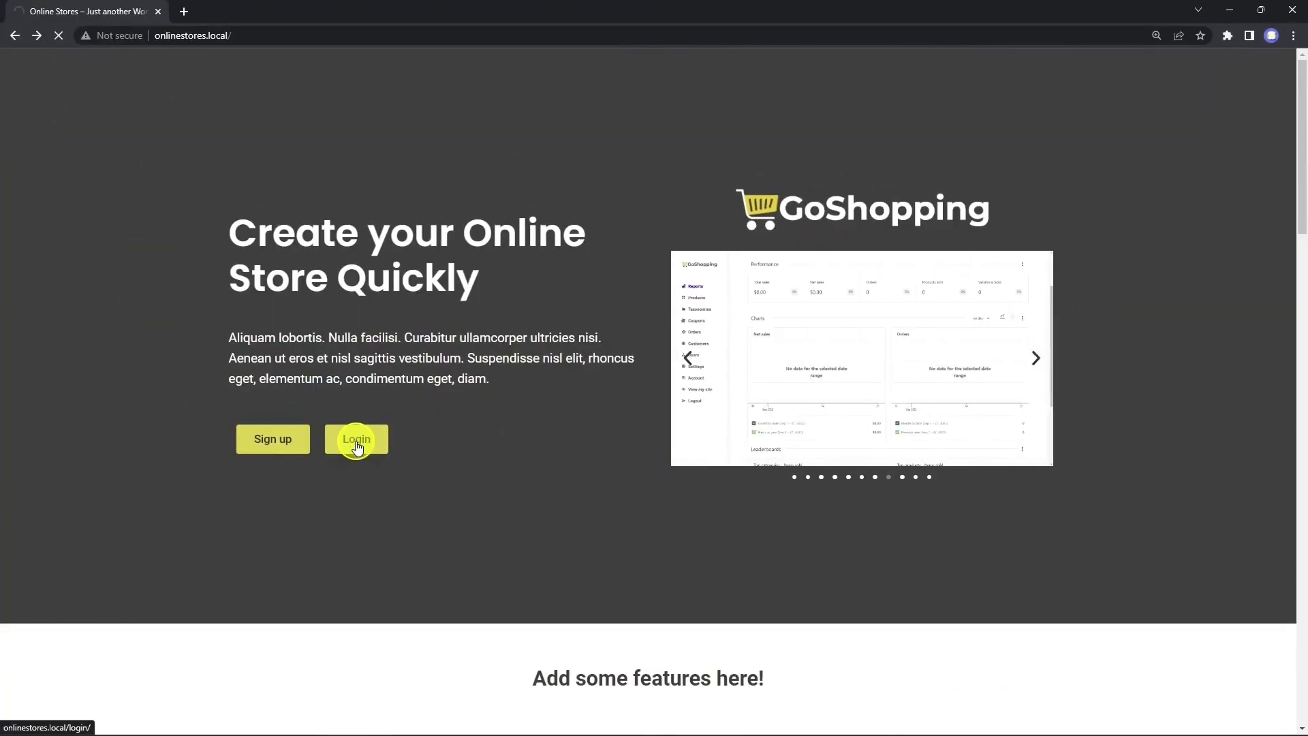
{"action": "left_click", "coordinate": [355, 439]}
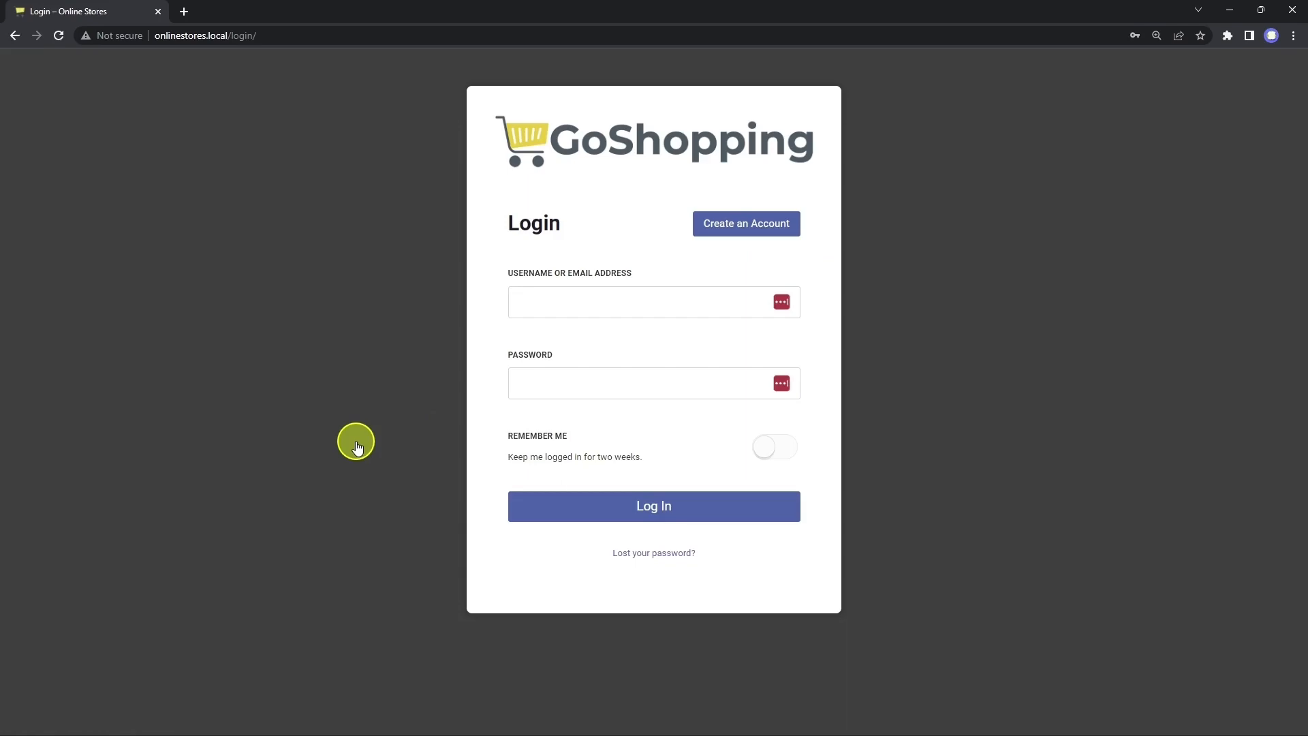
{"action": "left_click", "coordinate": [15, 35]}
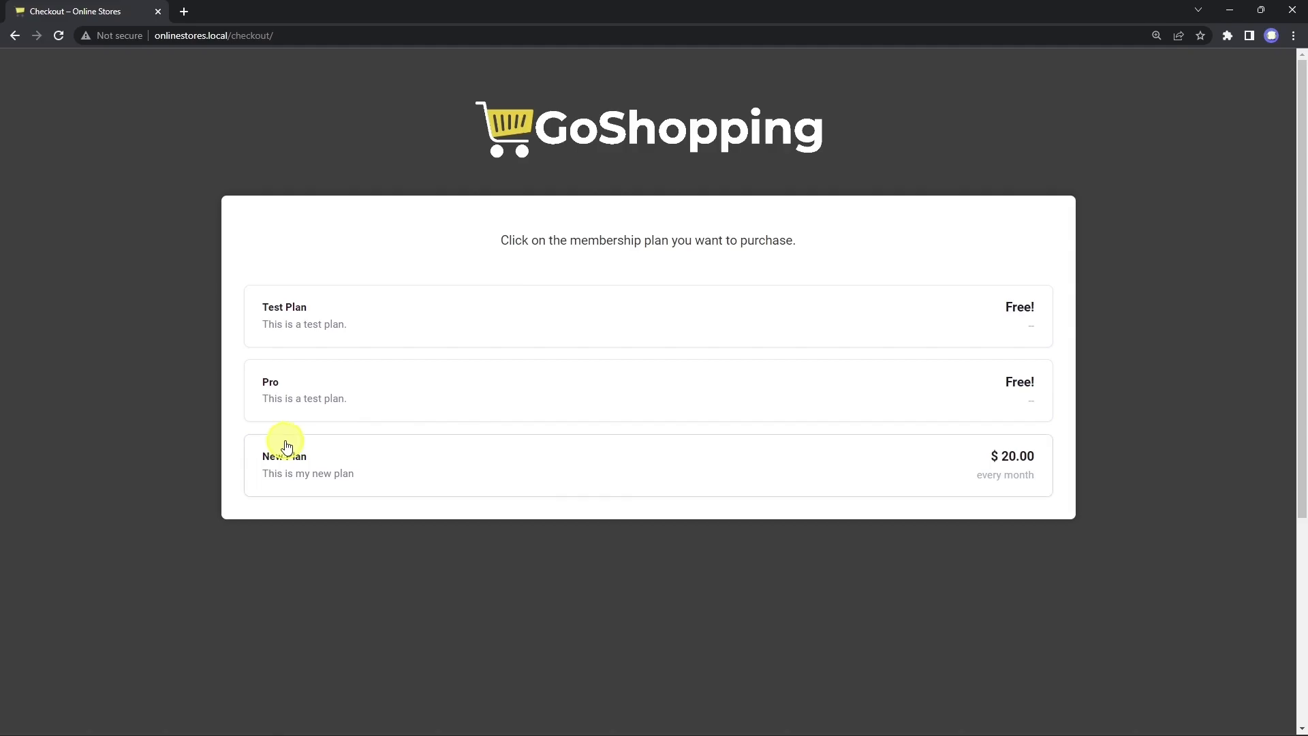
Step: Choose New Plan, name the site 'A New Store' at anewstore and continue to the account step
{"action": "left_click", "coordinate": [307, 465]}
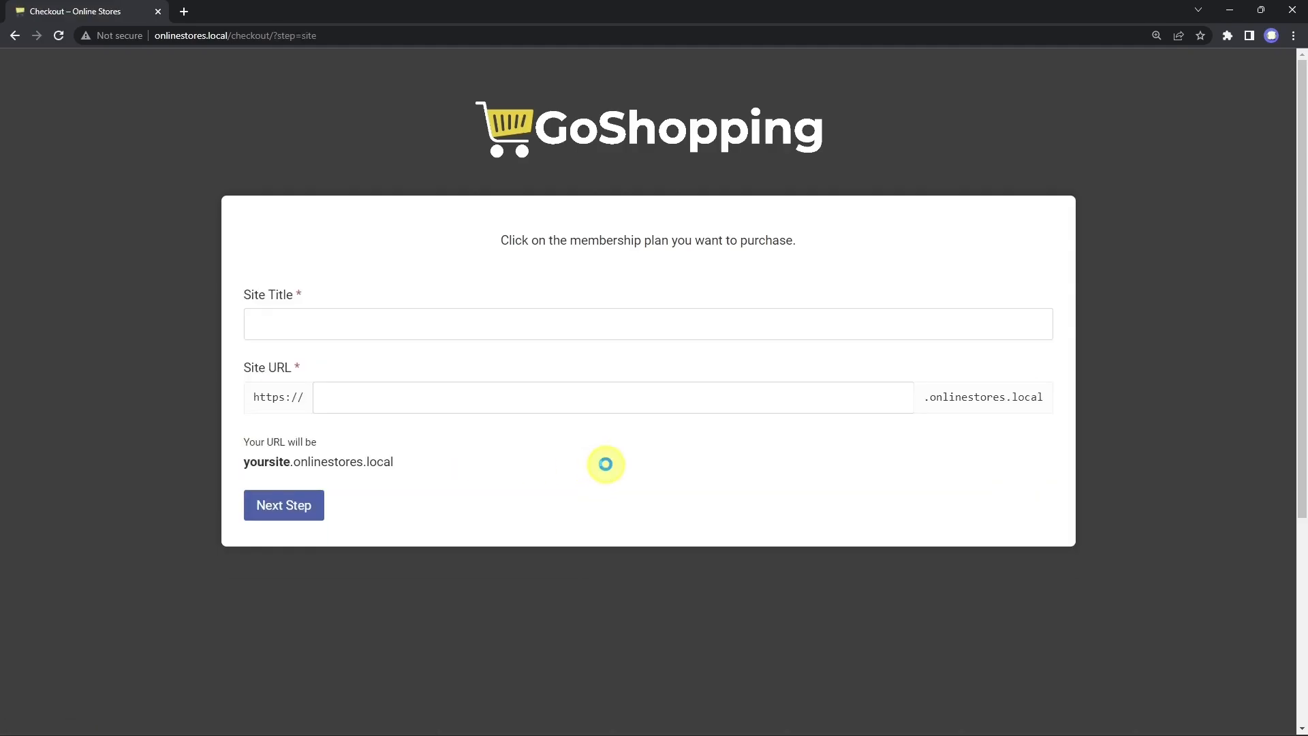
{"action": "type", "text": "A Ne"}
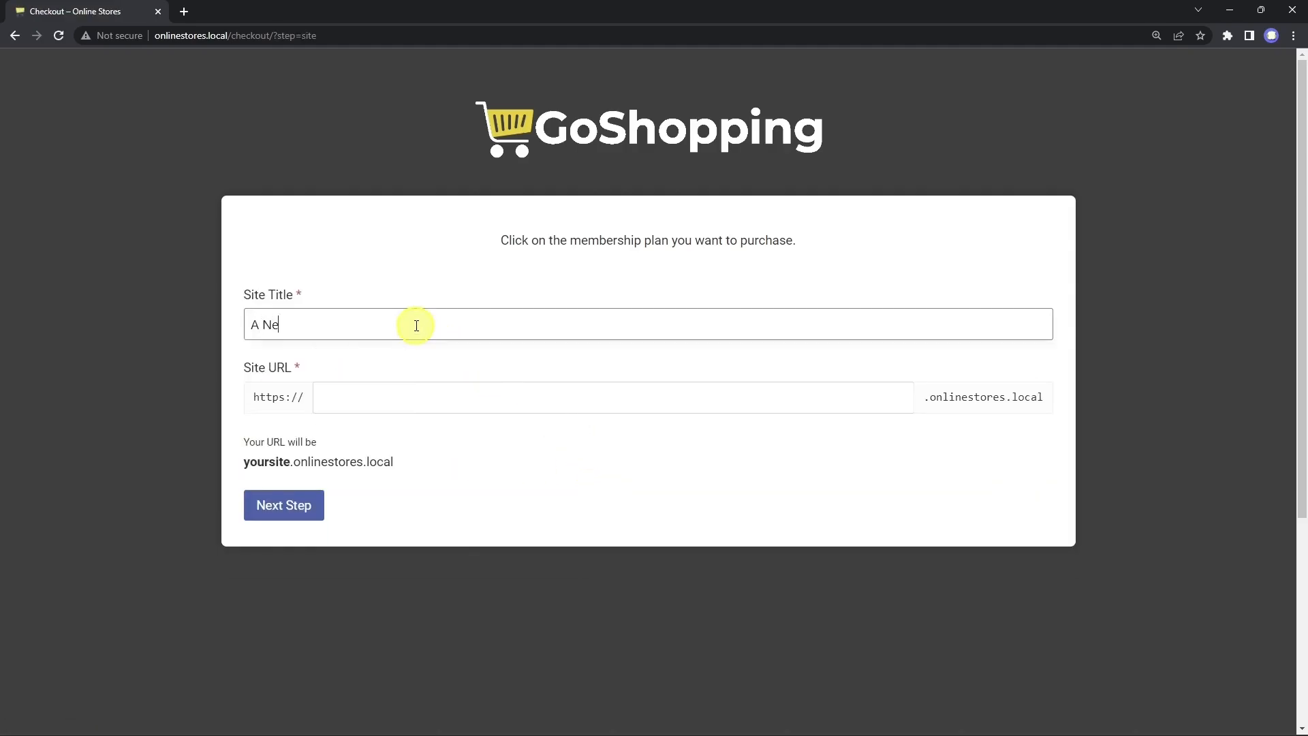
{"action": "type", "text": "anewstore"}
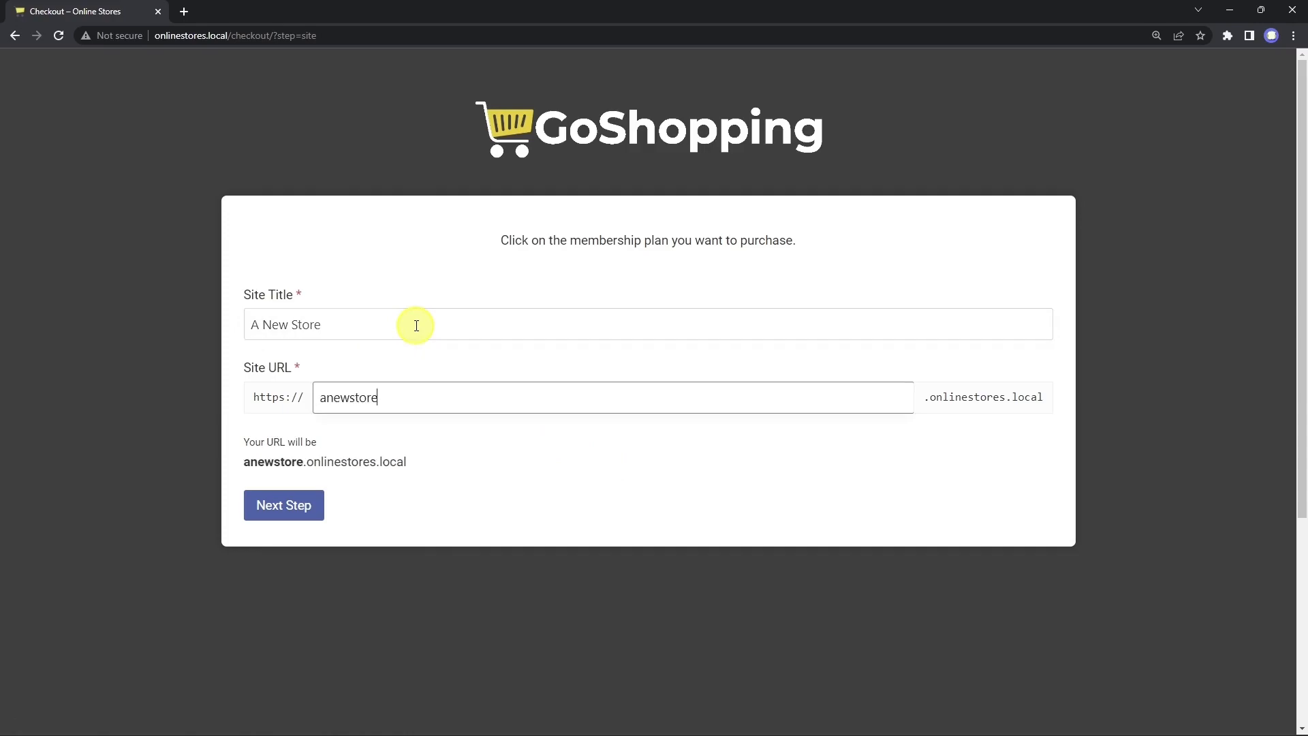
{"action": "left_click", "coordinate": [283, 504]}
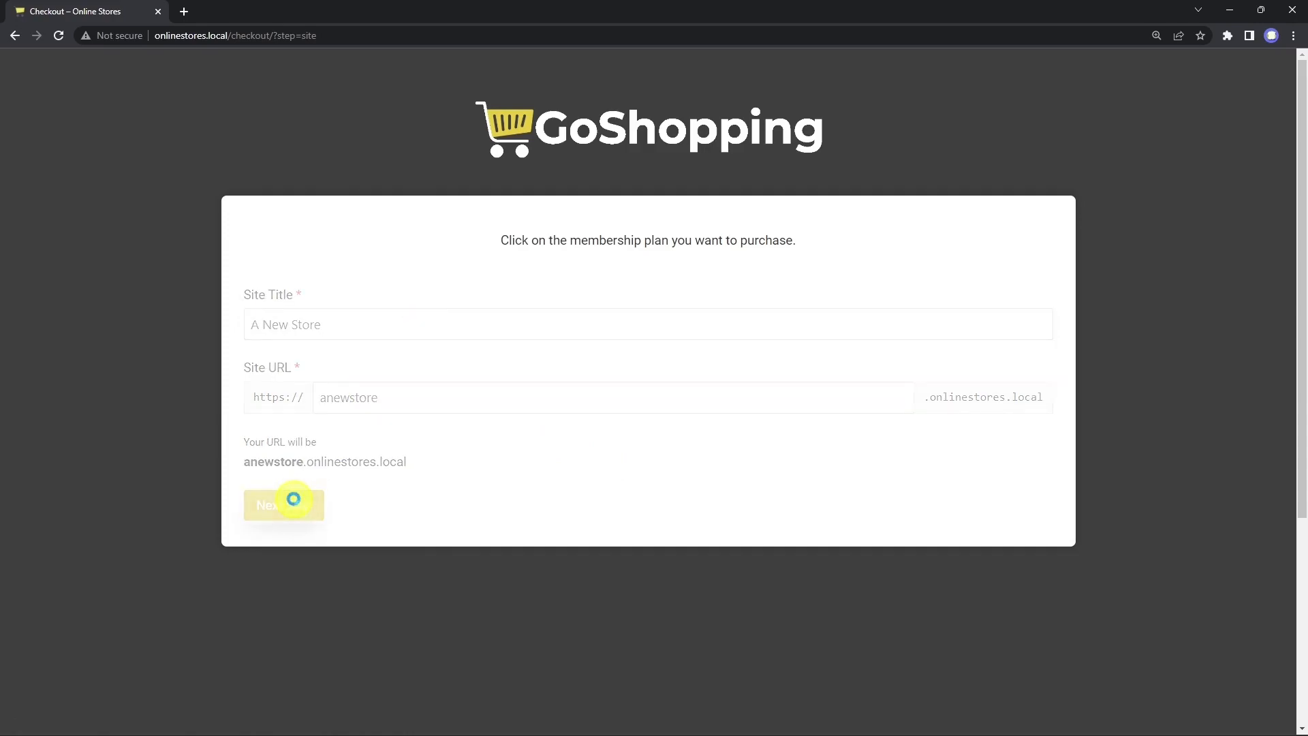
{"action": "left_click", "coordinate": [283, 504]}
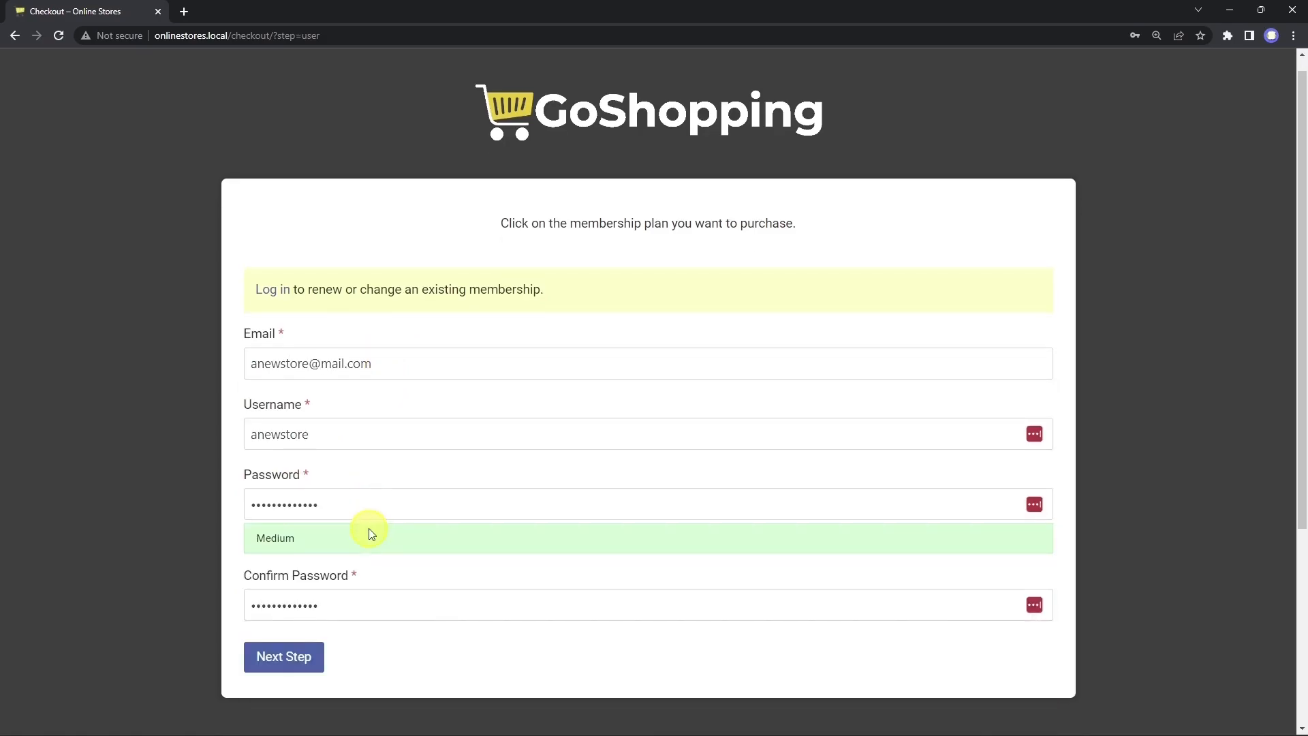
Step: Apply coupon SAVE100 with United States ZIP 98104 and check out for a $0.00 total
{"action": "left_click", "coordinate": [283, 656]}
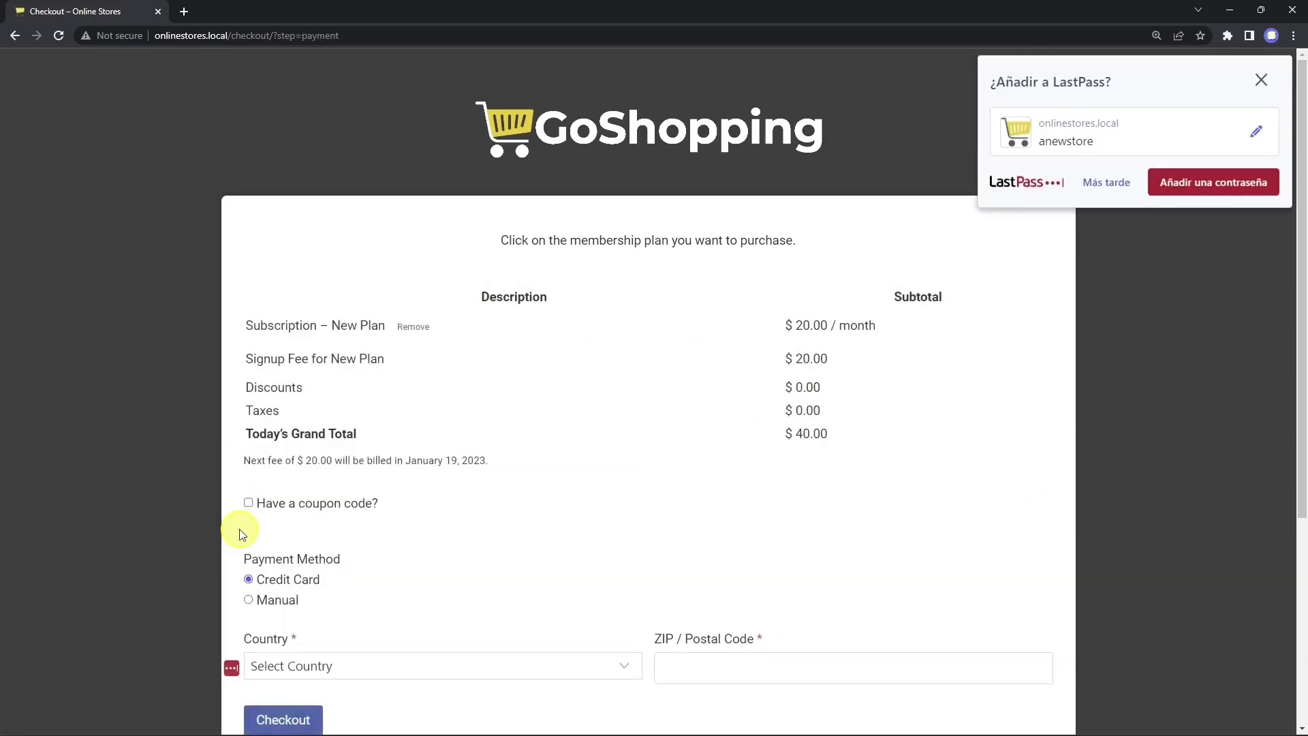
{"action": "left_click", "coordinate": [248, 502]}
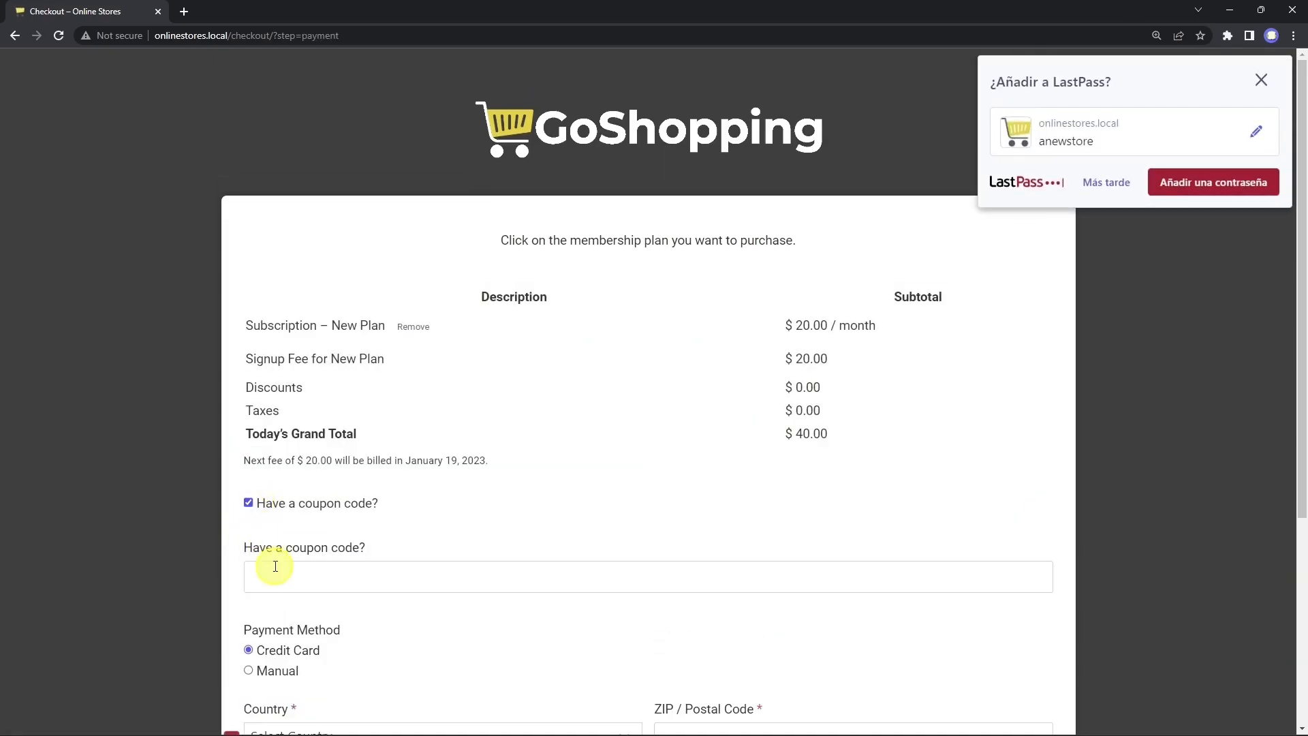
{"action": "type", "text": "SAVE100"}
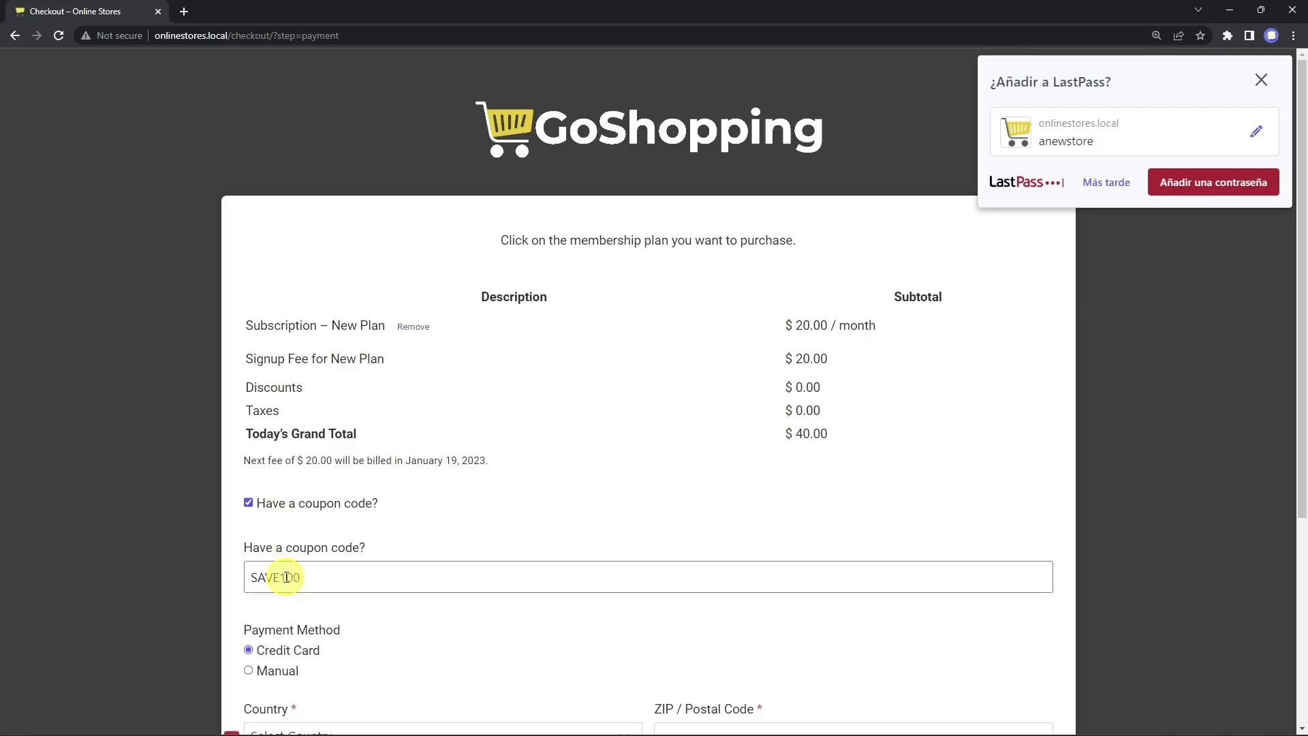
{"action": "left_click", "coordinate": [441, 520]}
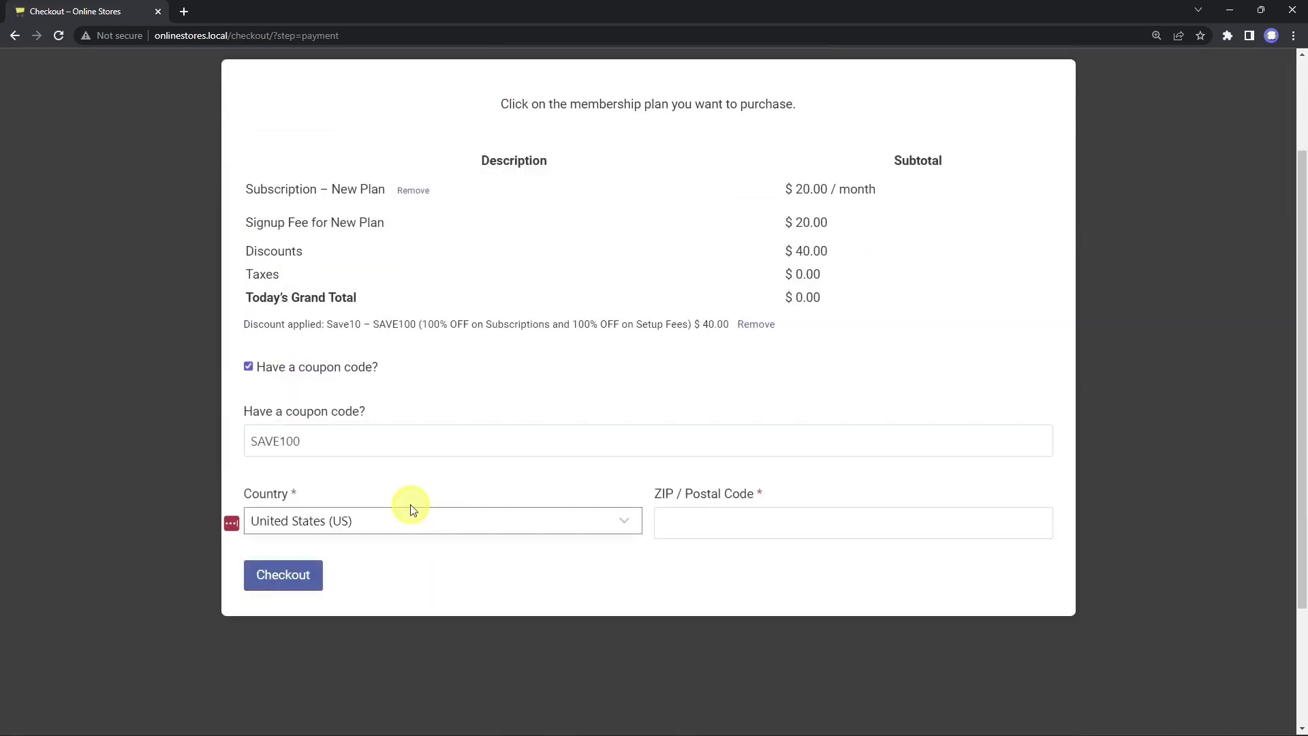
{"action": "type", "text": "98104"}
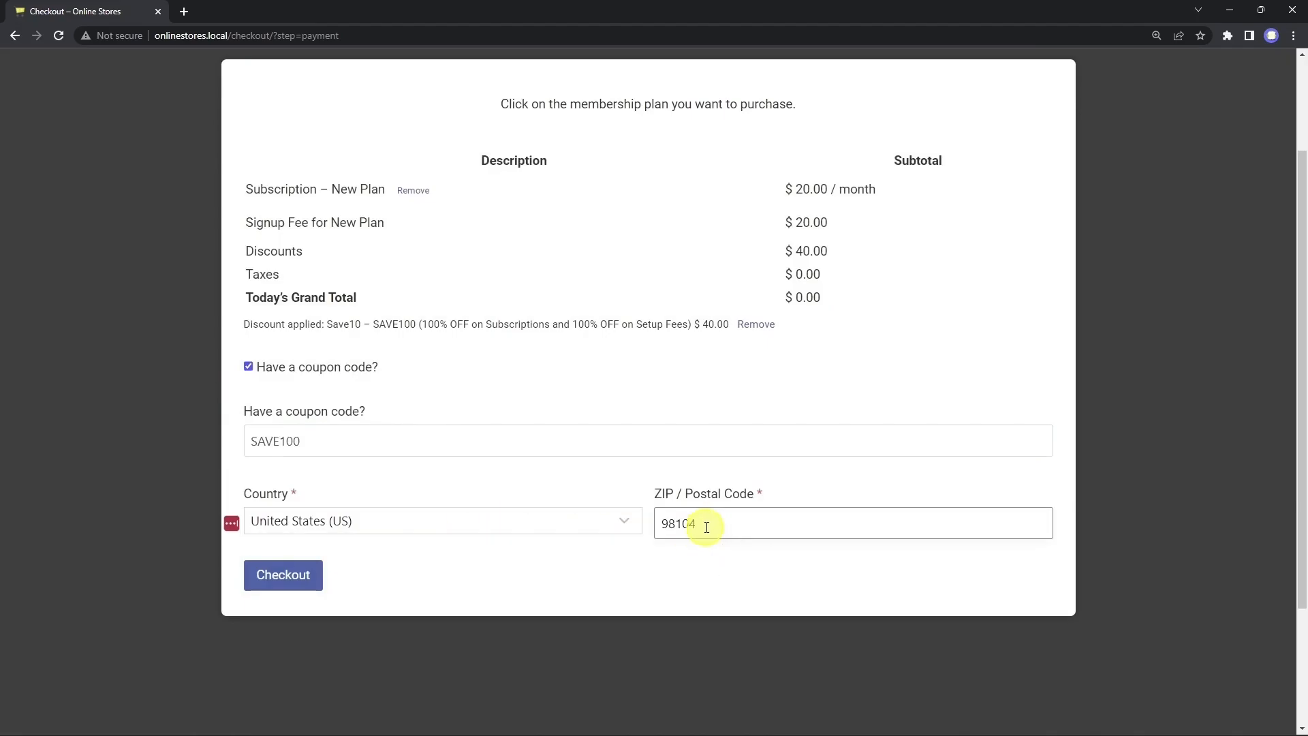
{"action": "left_click", "coordinate": [283, 575]}
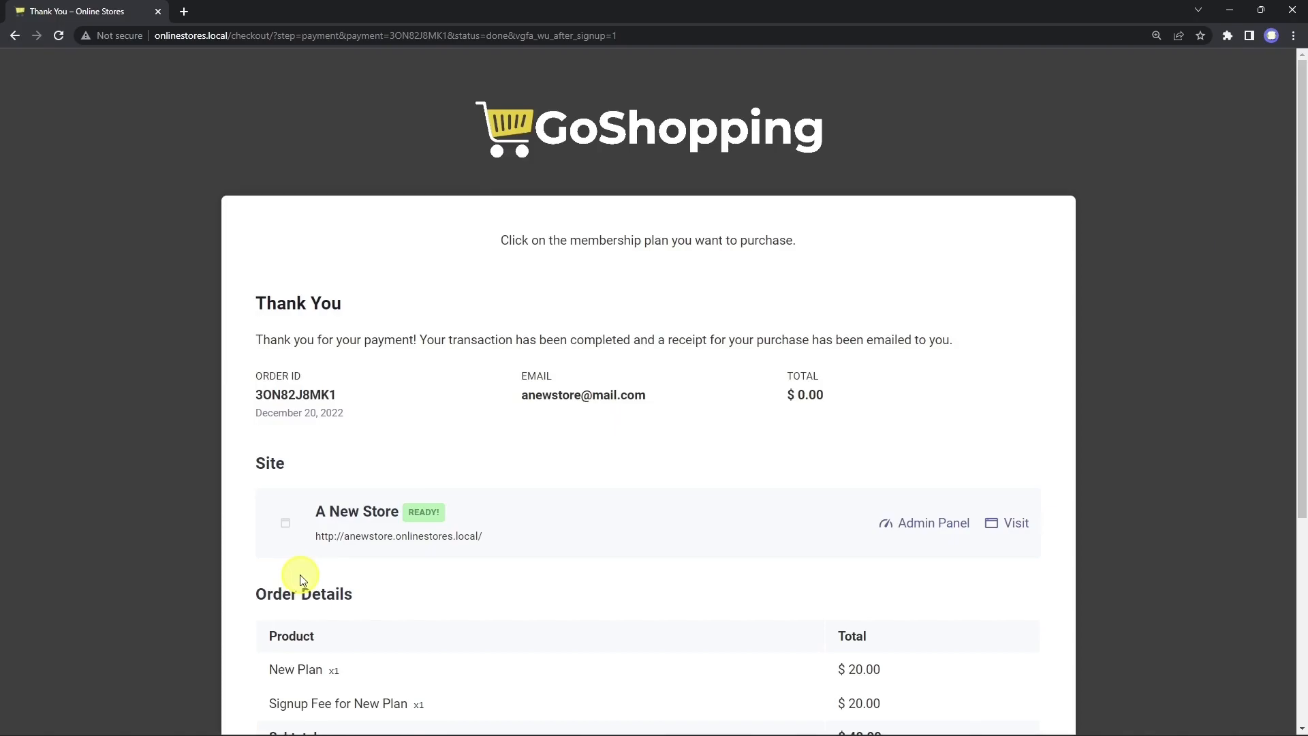
{"action": "mouse_move", "coordinate": [537, 583]}
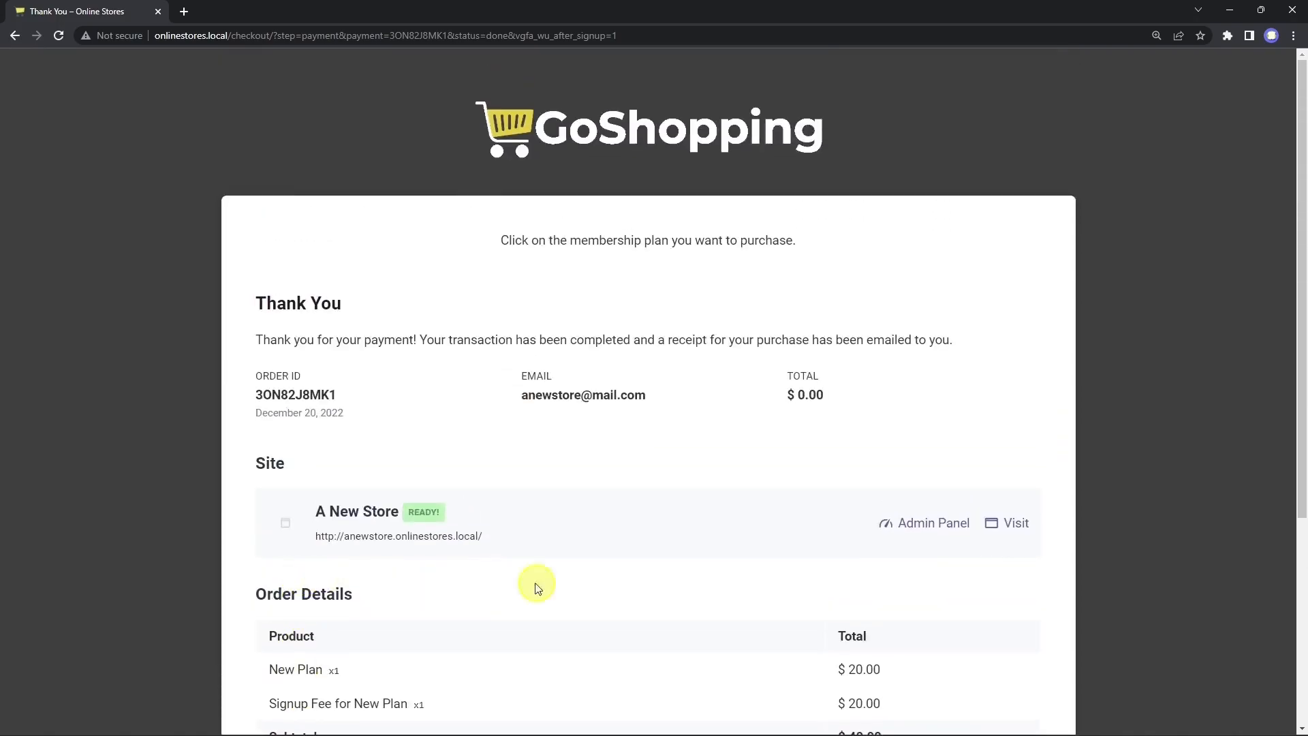
Step: Visit A New Store's public site and switch into its admin panel dashboard
{"action": "left_click", "coordinate": [1015, 523]}
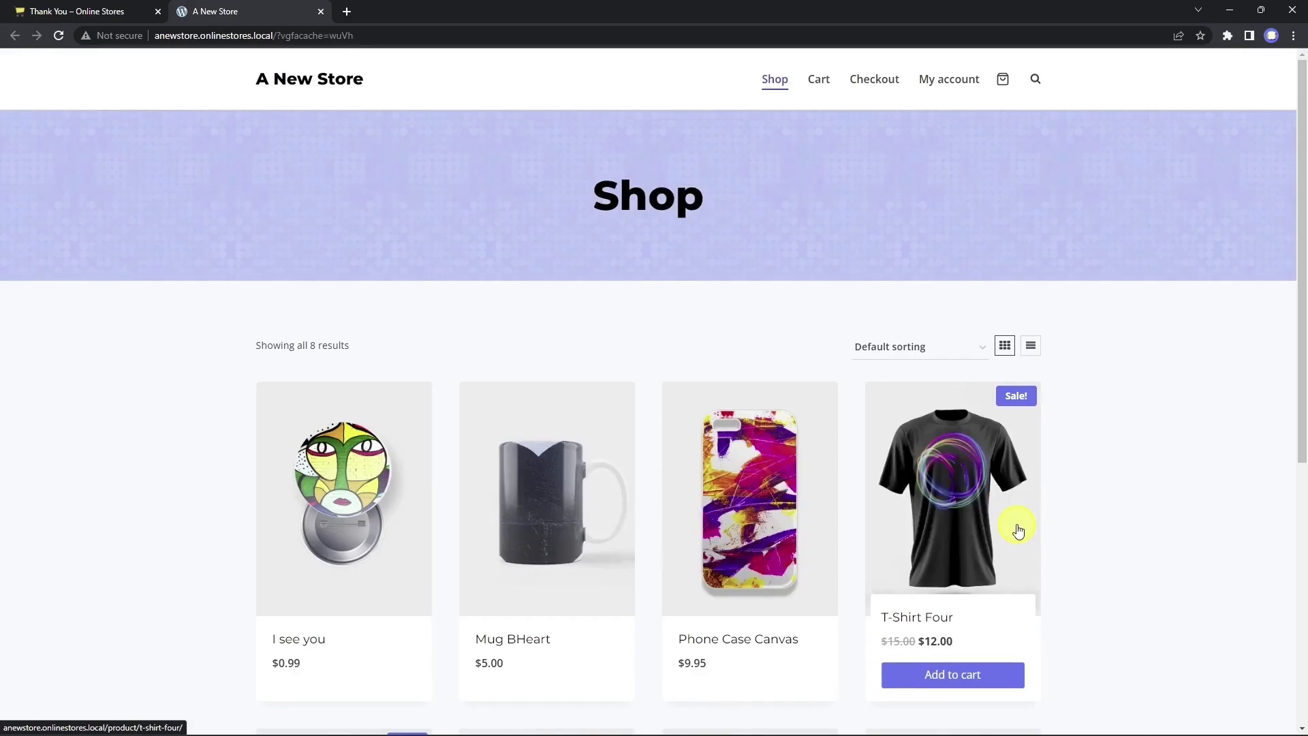
{"action": "scroll", "scroll_direction": "down", "scroll_amount": 3}
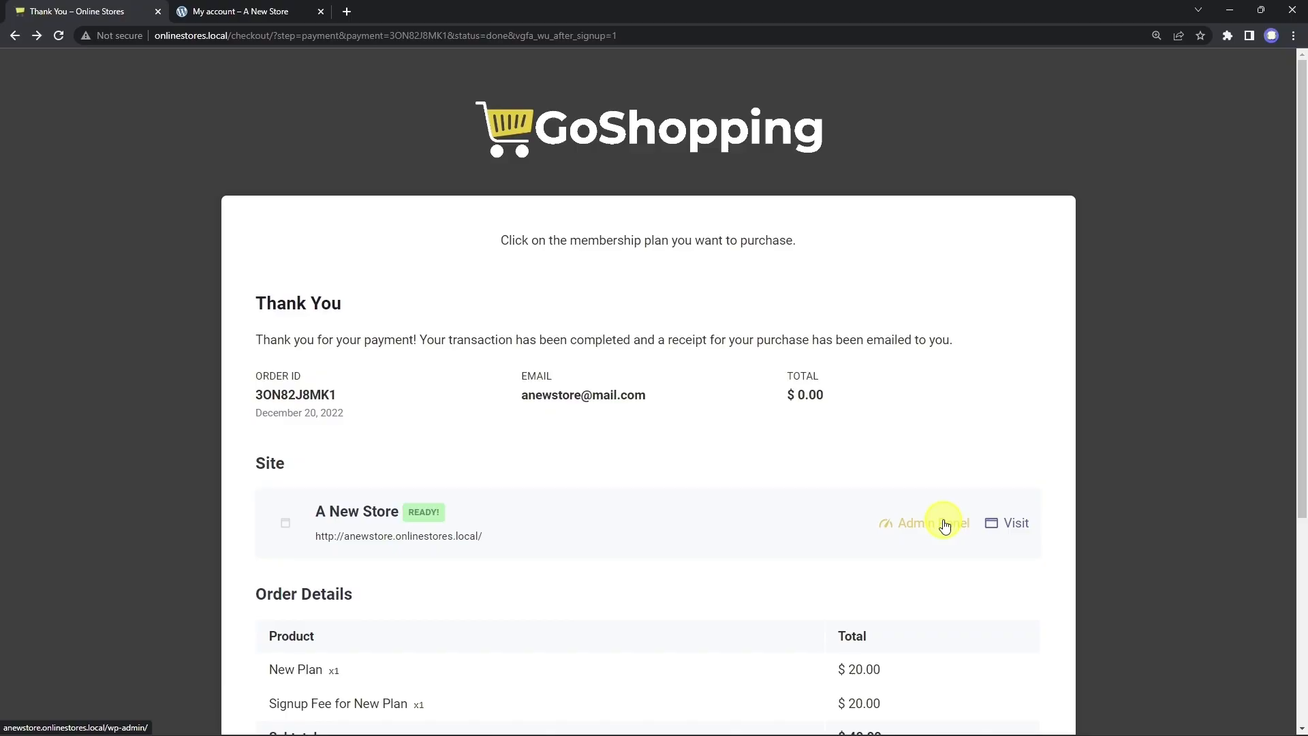
{"action": "left_click", "coordinate": [924, 522]}
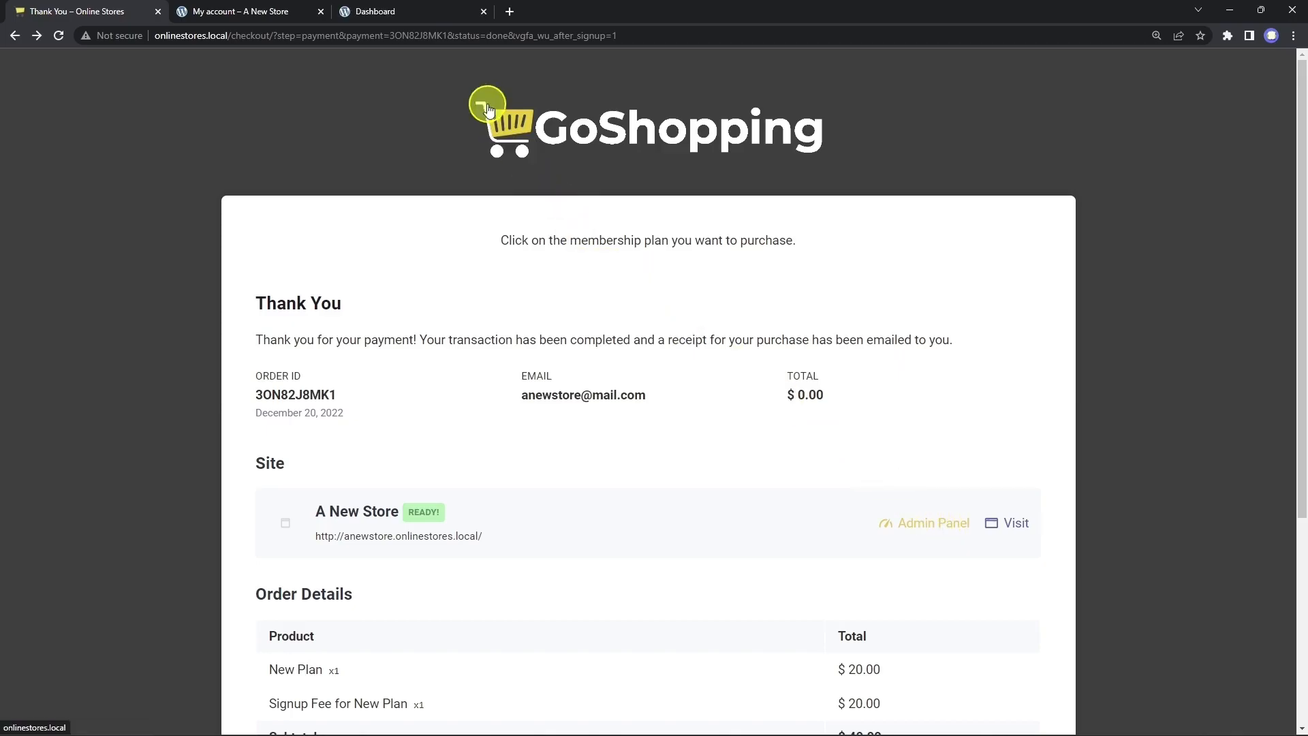
{"action": "left_click", "coordinate": [374, 11]}
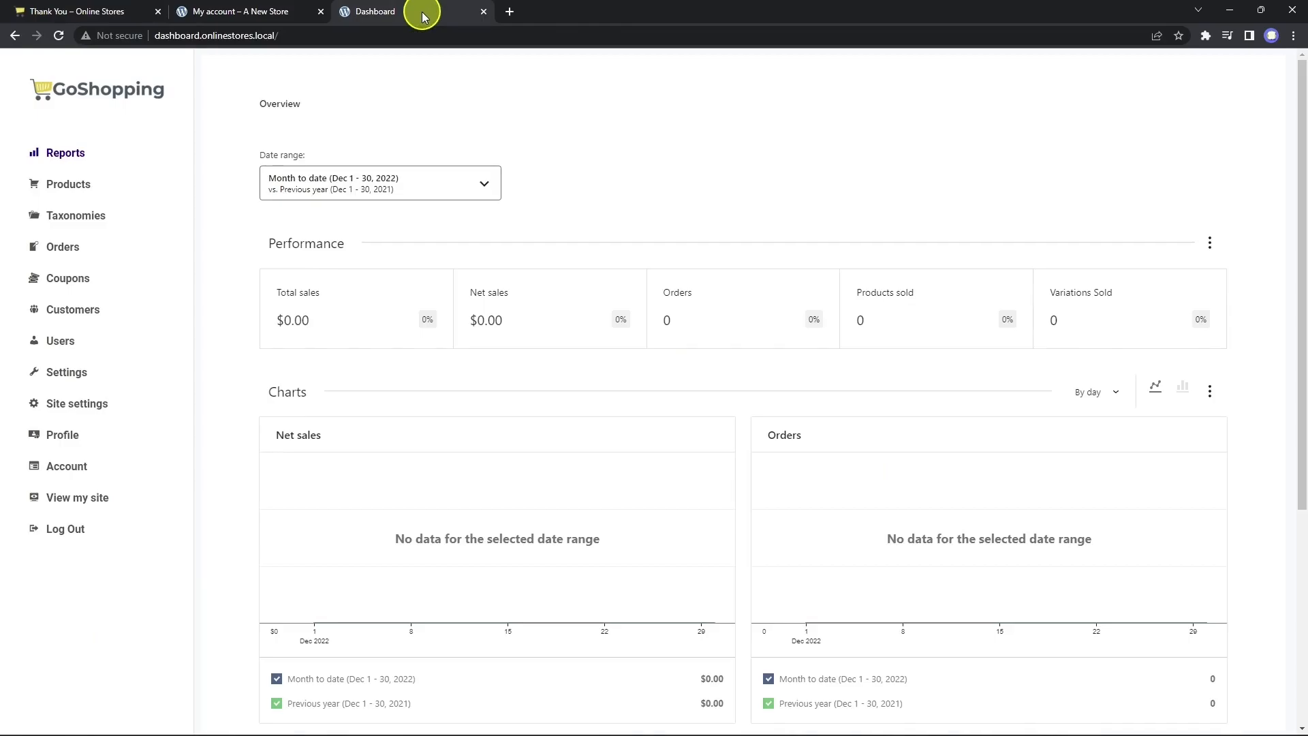
Step: View the store's public shop page, then return to the GoShopping frontend dashboard
{"action": "scroll", "scroll_direction": "down", "scroll_amount": 3}
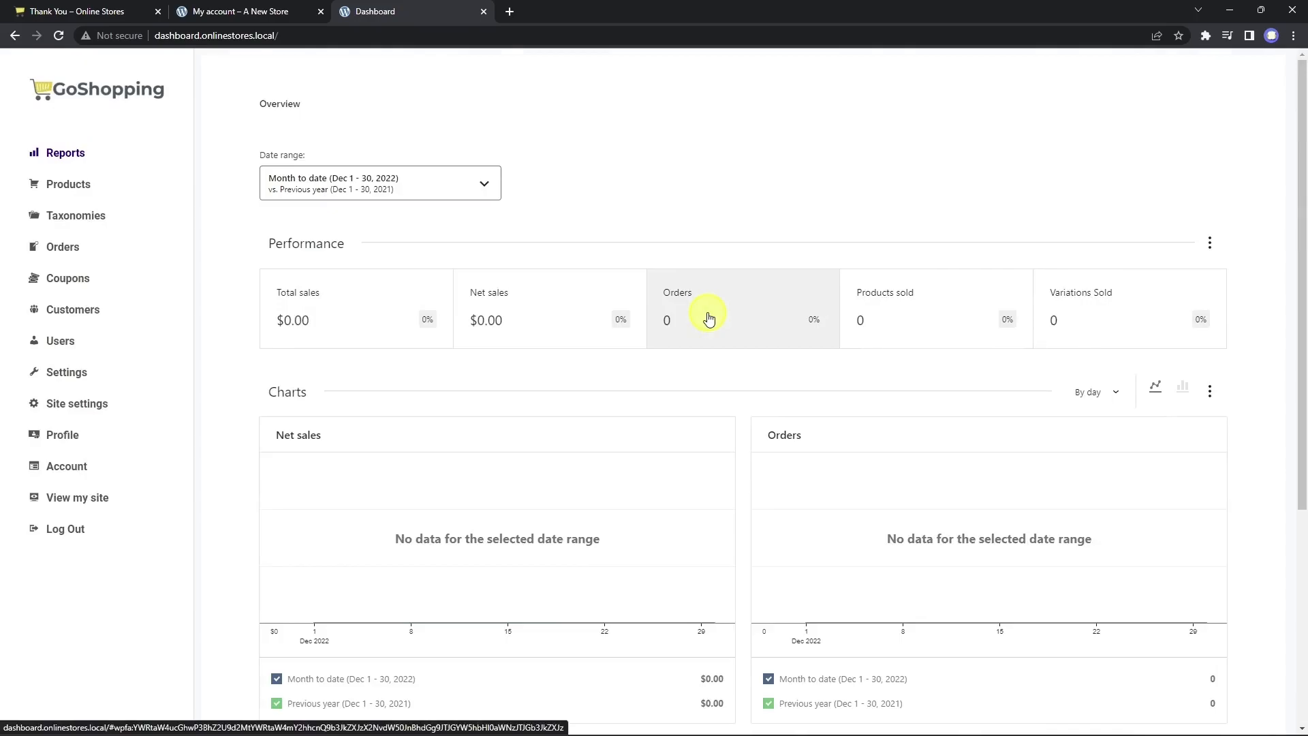
{"action": "left_click", "coordinate": [76, 498]}
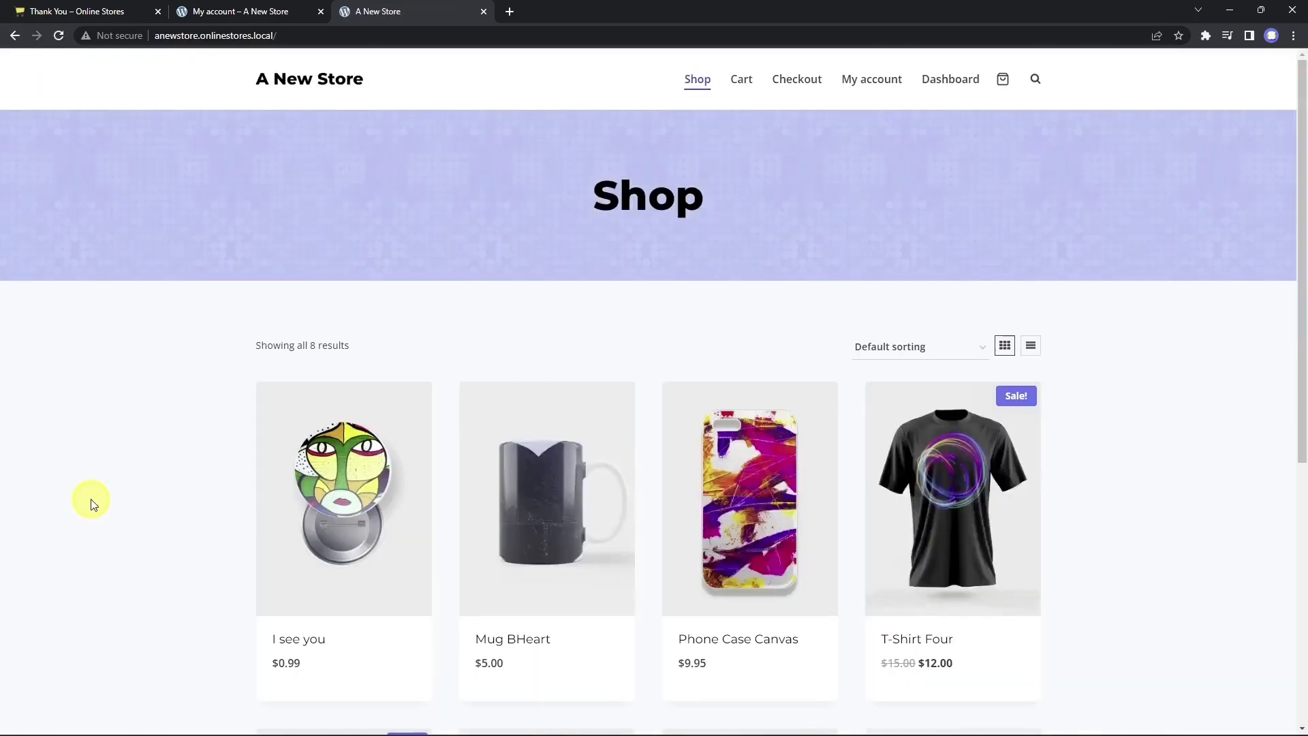
{"action": "mouse_move", "coordinate": [1071, 114]}
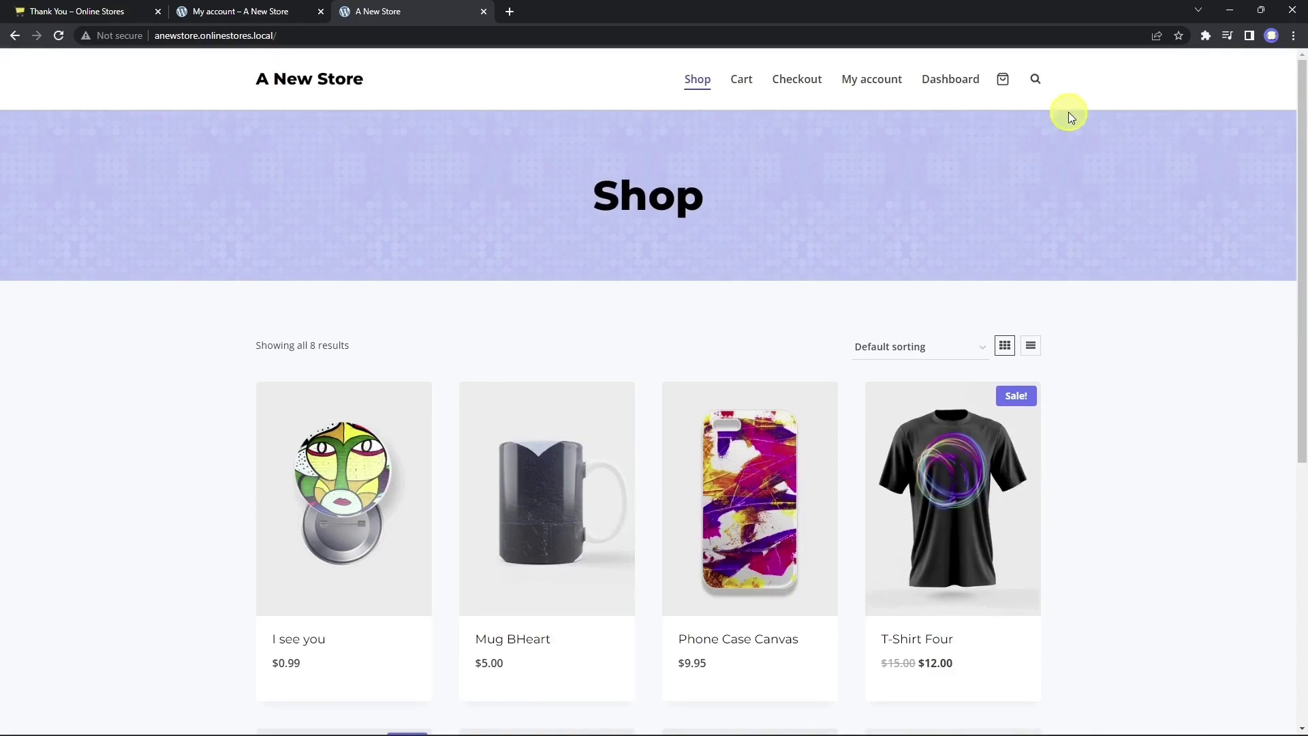
{"action": "left_click", "coordinate": [950, 79]}
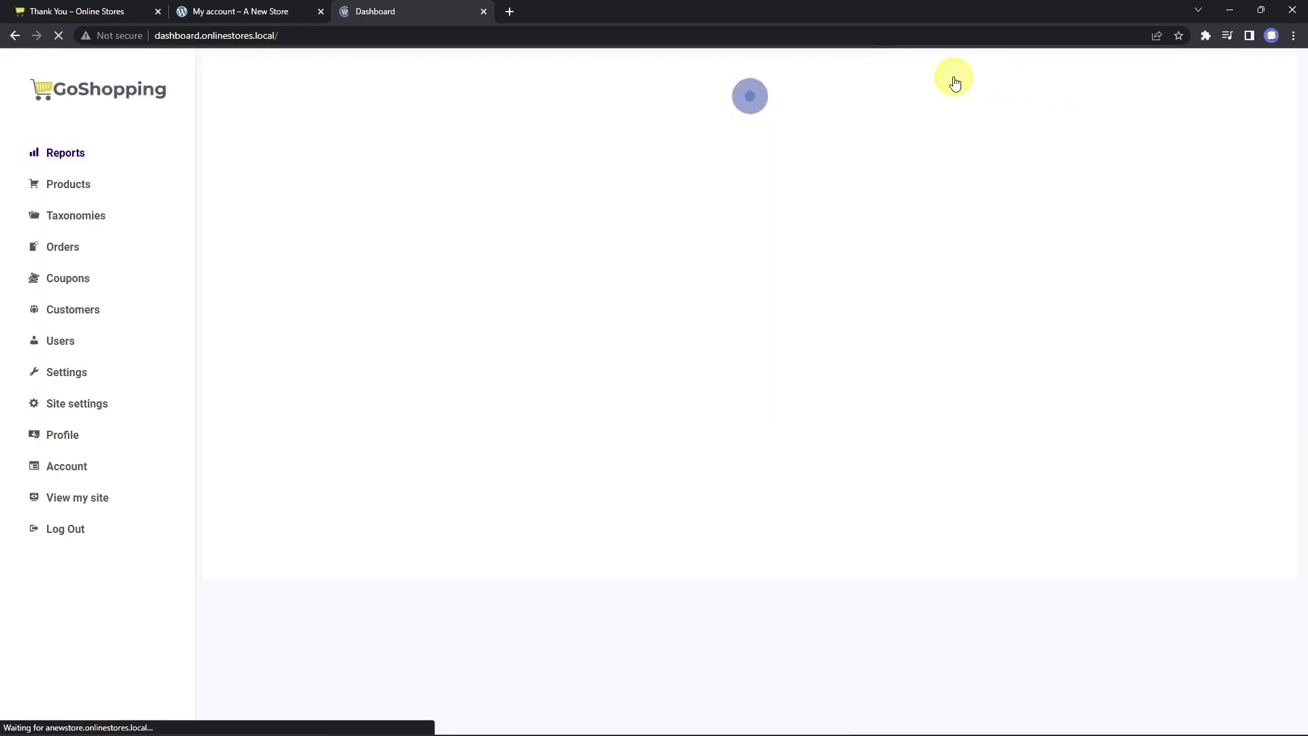